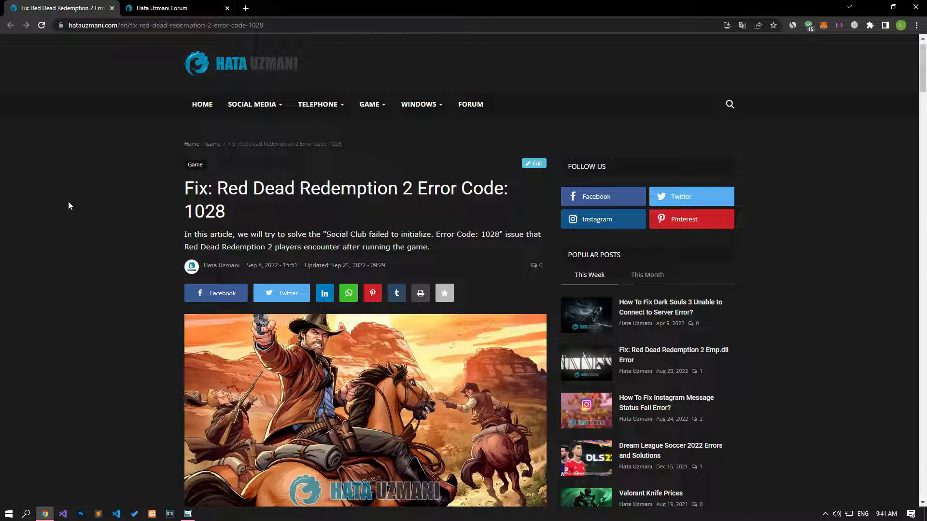
- Scroll the Hata Uzmani article down to the 'Turn off Antivirus Program' fix steps
scroll("down", 3)
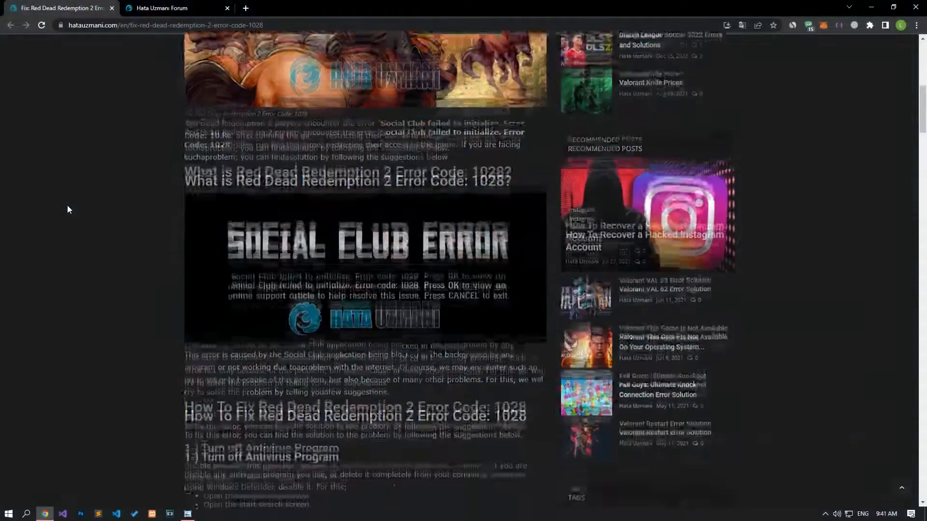
scroll("down", 3)
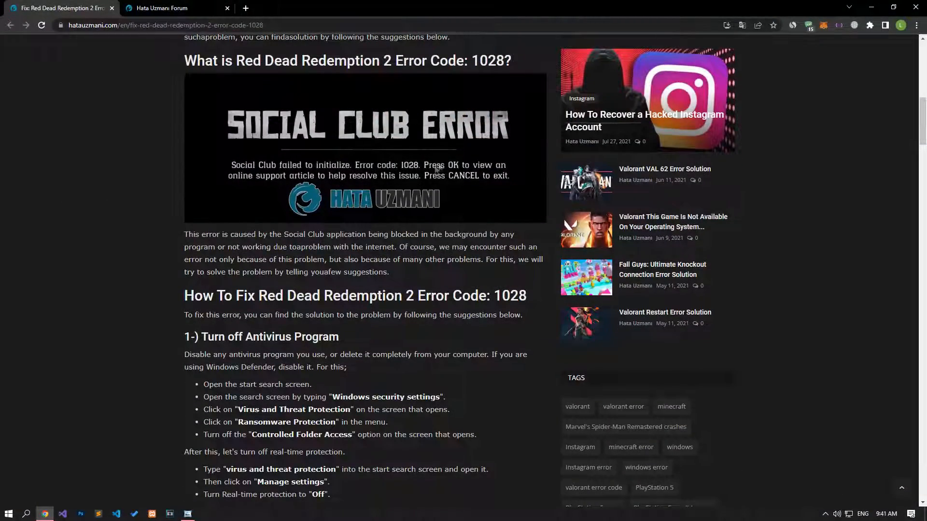
scroll("down", 3)
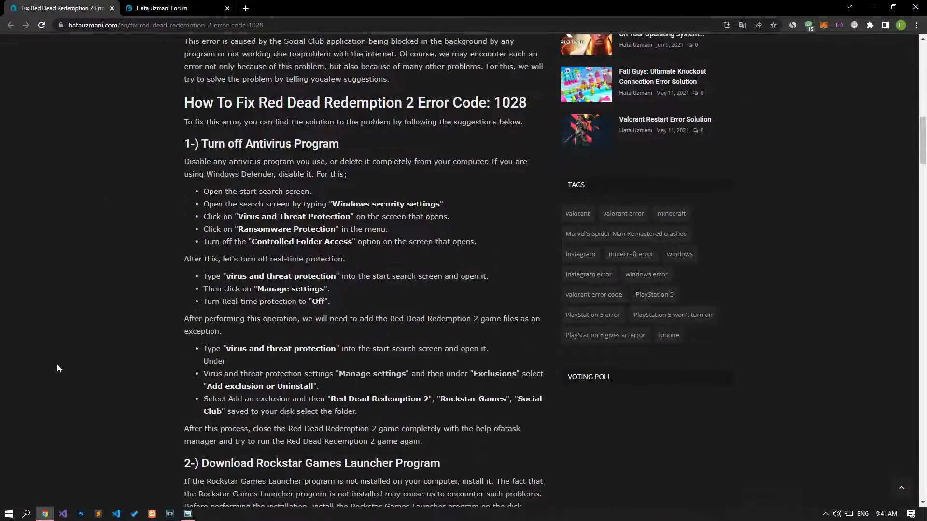
scroll("down", 3)
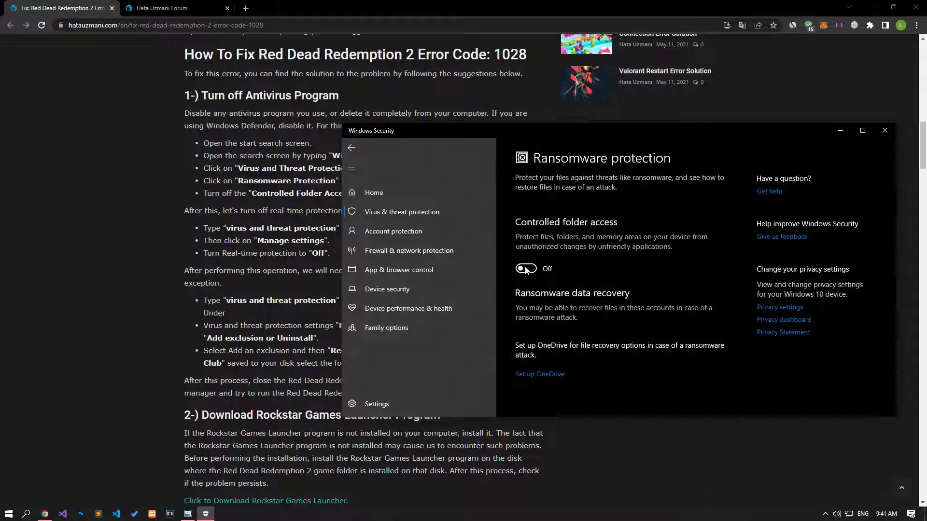
- Reach the antivirus Exclusions list and begin adding a new exclusion
scroll("down", 3)
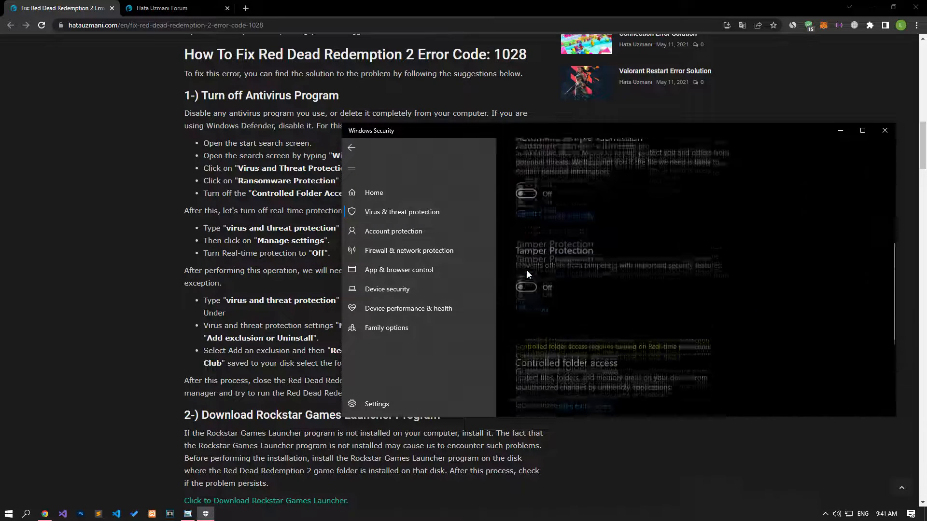
scroll("down", 3)
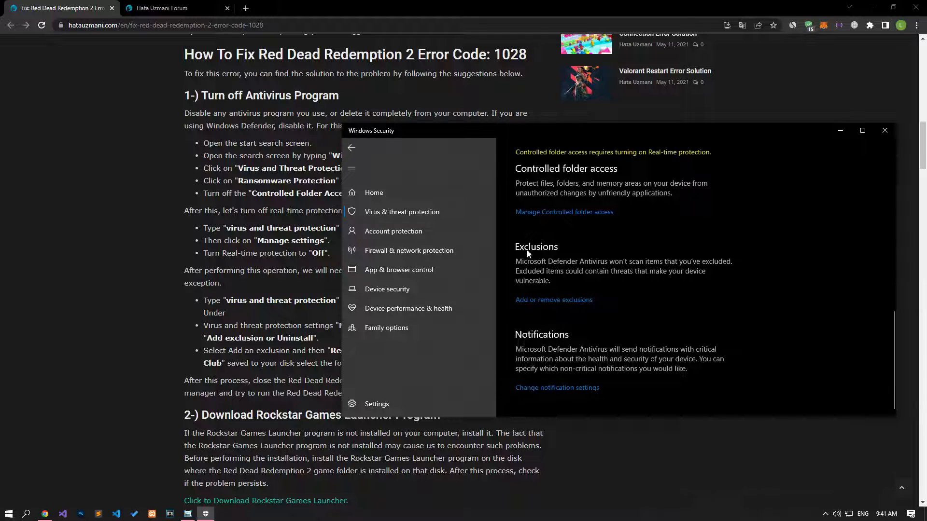
mouse_move(548, 300)
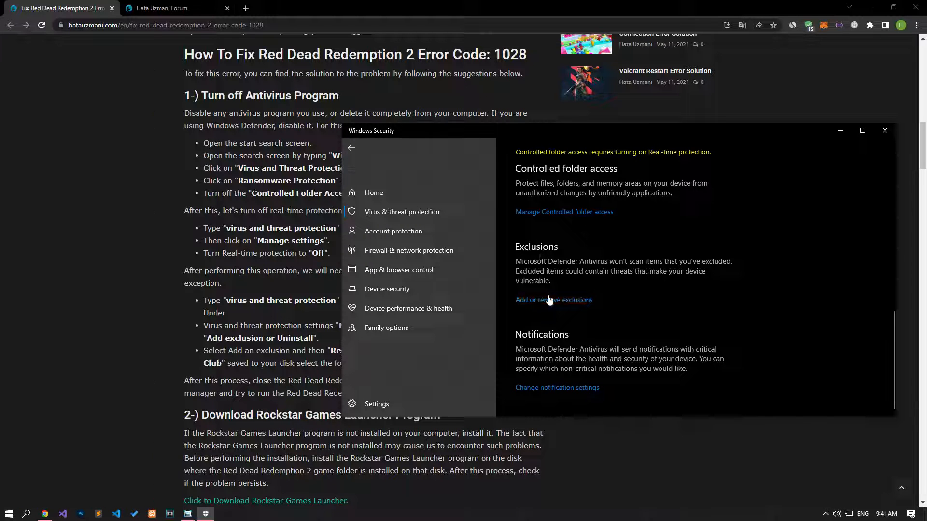
left_click(554, 300)
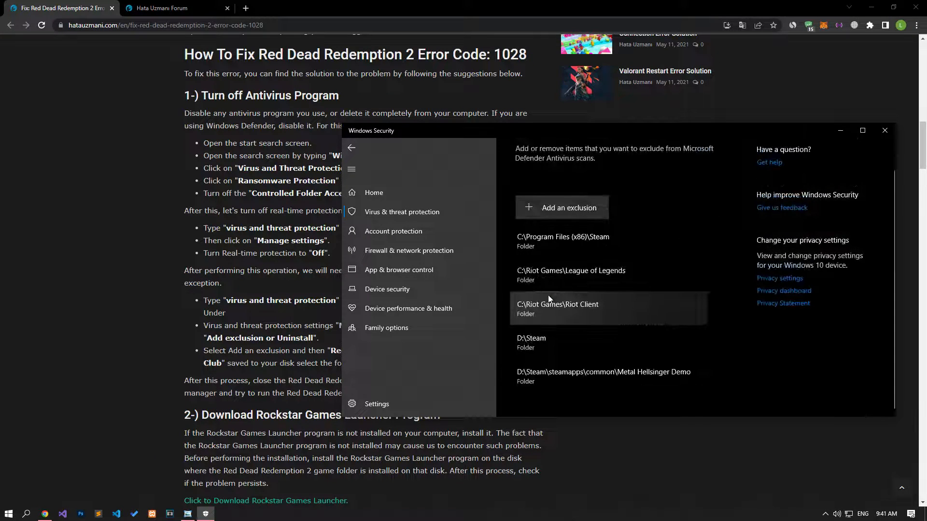
left_click(569, 208)
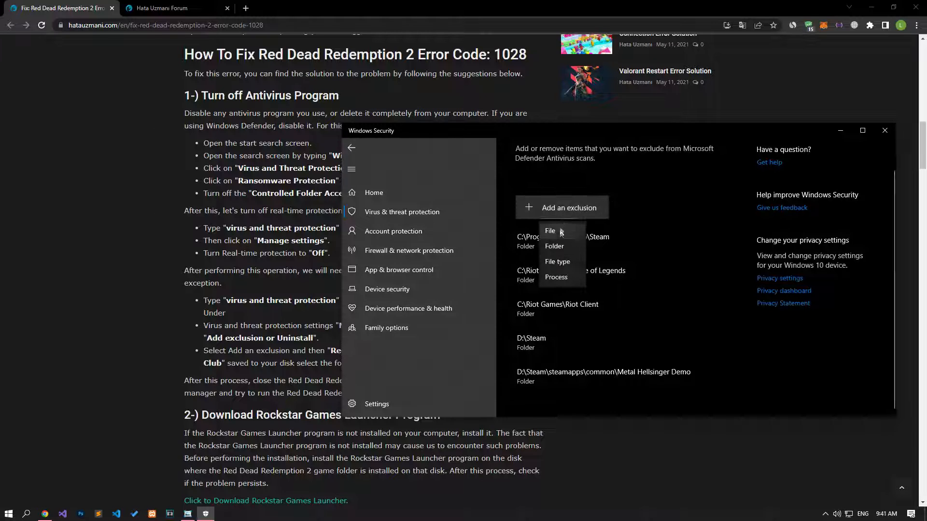
mouse_move(556, 249)
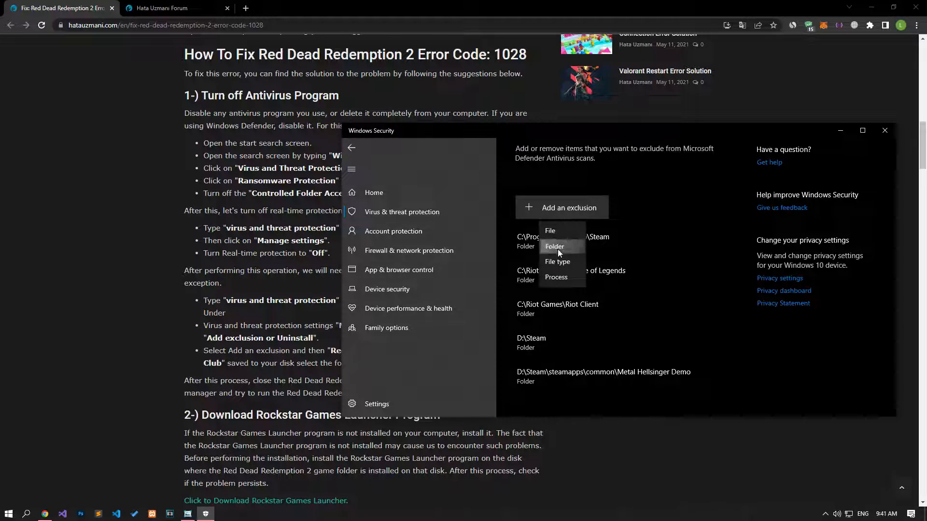
- Add C:\Program Files (x86)\Rockstar Games as a folder exclusion from antivirus scans
left_click(554, 247)
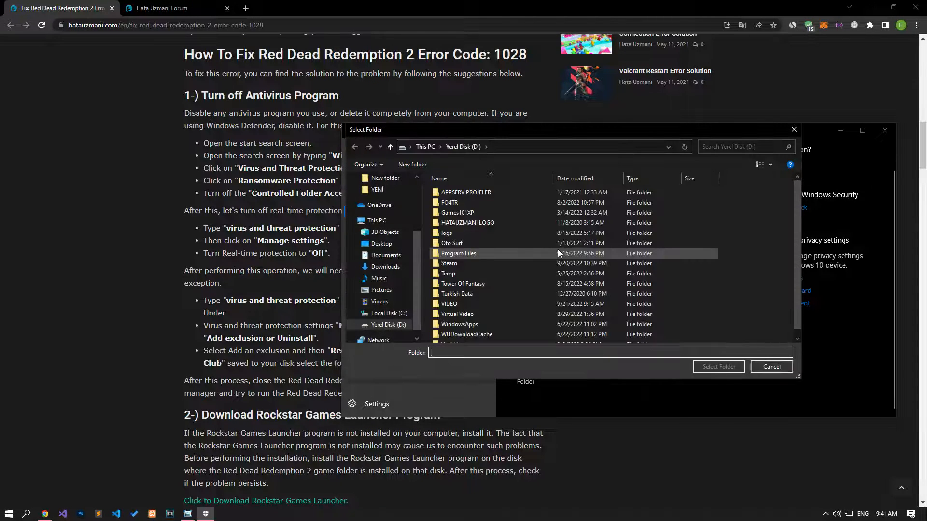
left_click(457, 293)
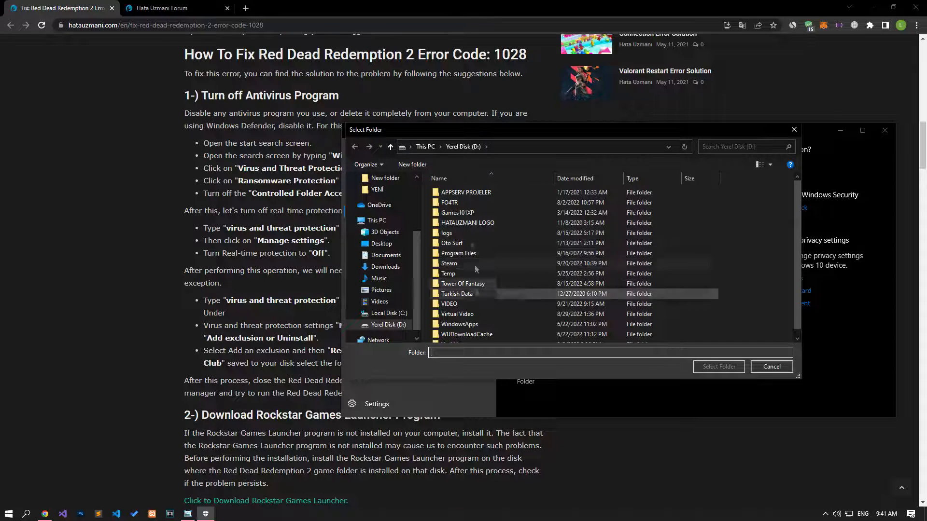
left_click(377, 220)
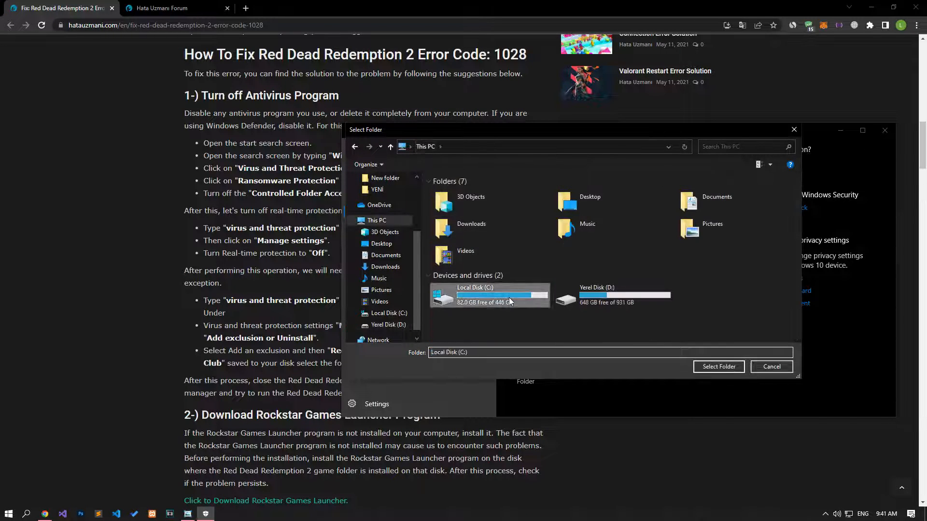
double_click(501, 294)
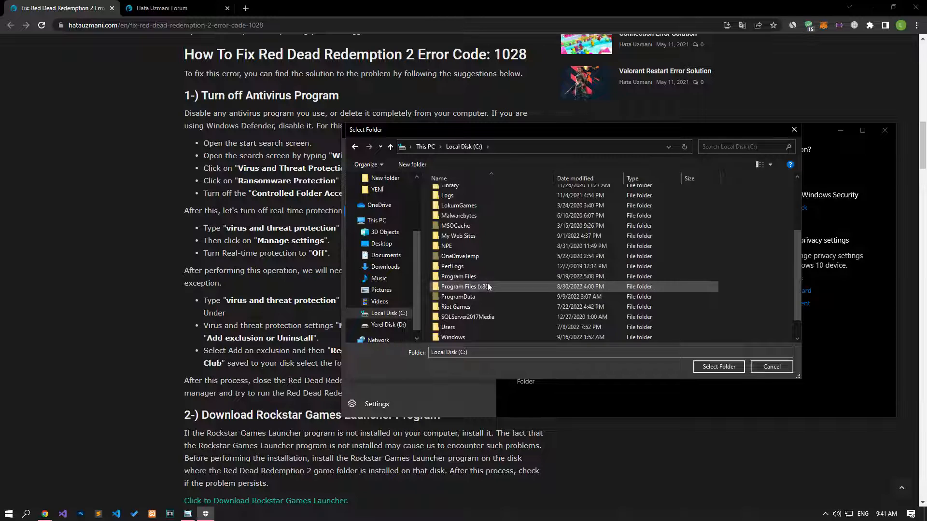
double_click(465, 286)
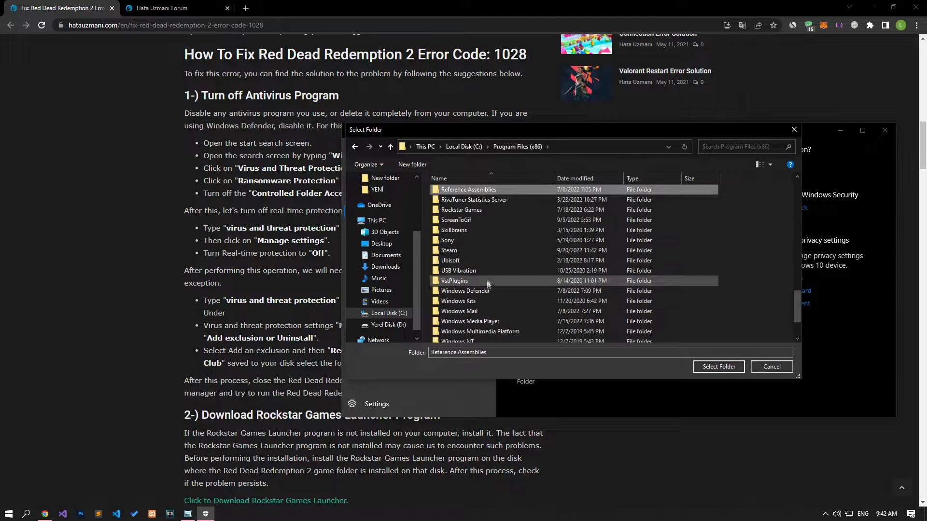
left_click(462, 209)
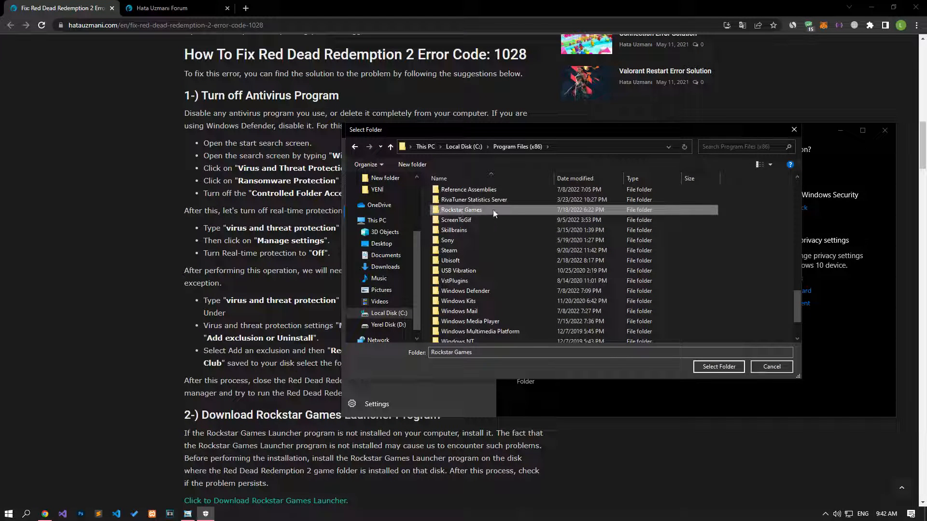
double_click(462, 209)
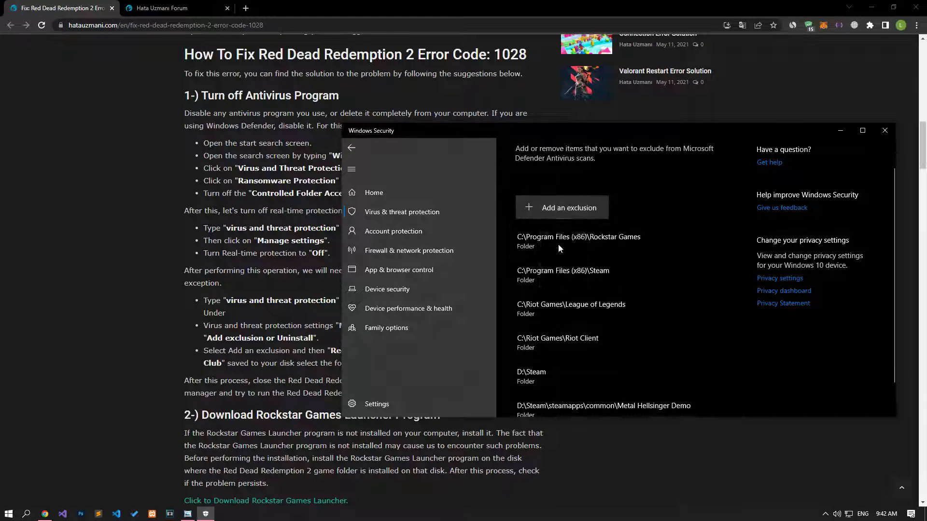
- Add C:\Program Files\Rockstar Games as a second folder exclusion, then close Windows Security
left_click(560, 208)
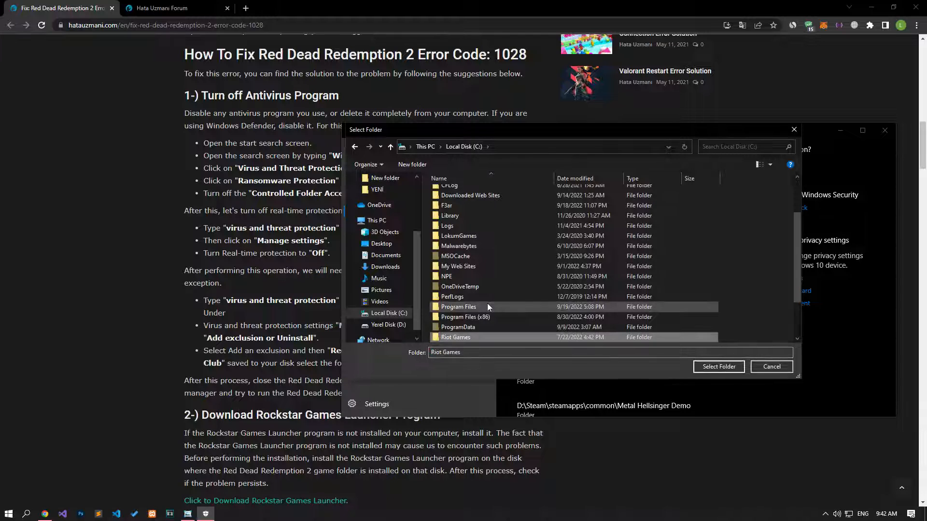
double_click(457, 306)
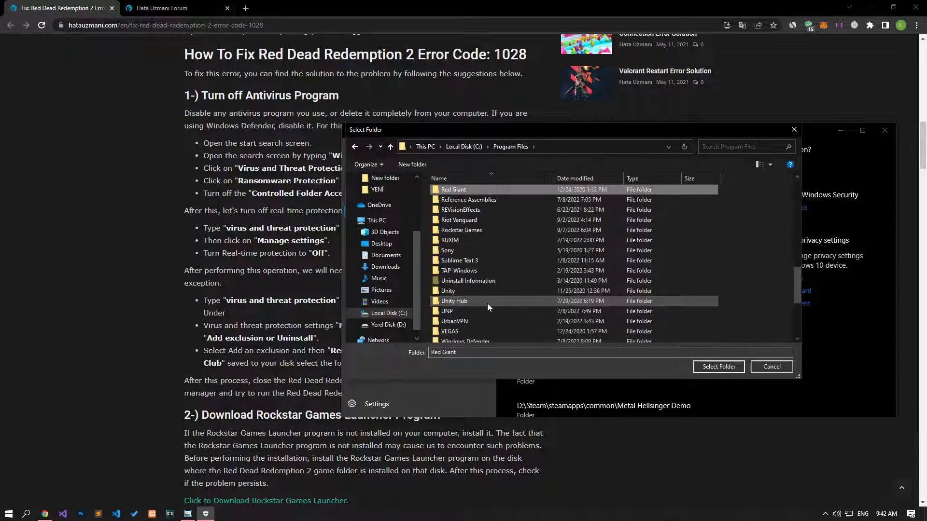
left_click(468, 199)
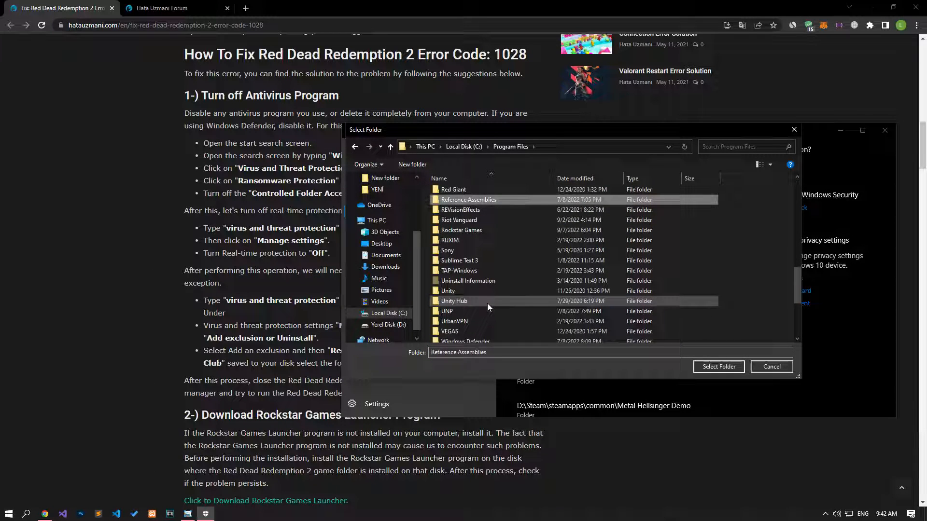
left_click(462, 229)
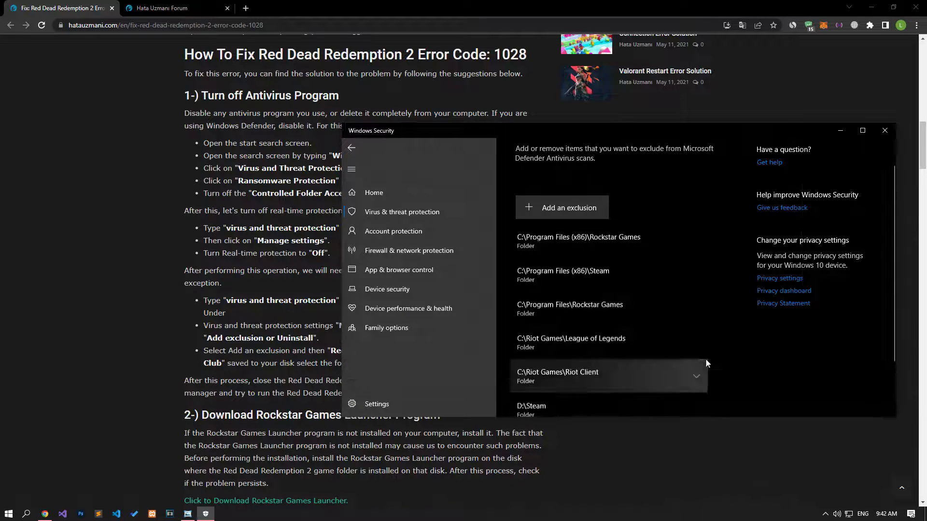
mouse_move(591, 242)
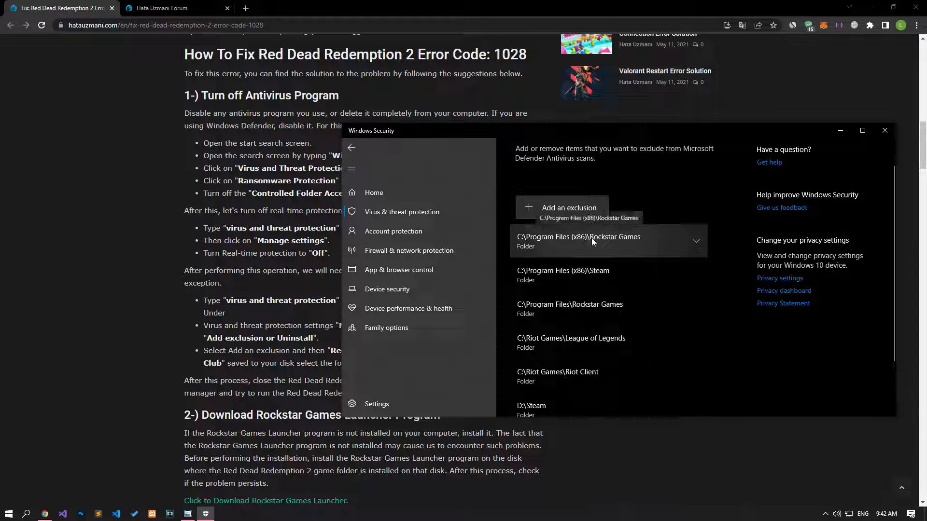
left_click(884, 130)
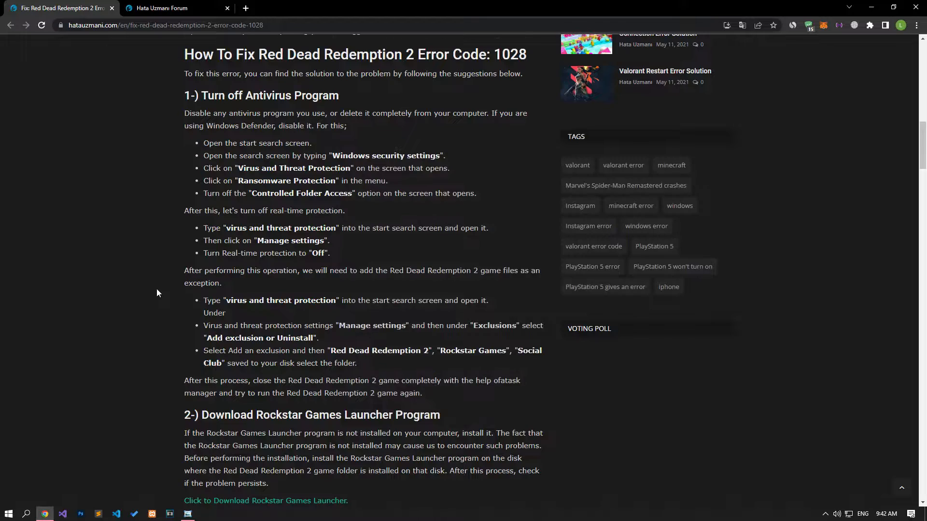
- Follow the article's 'Click to Download Rockstar Games Launcher' link to the download page
scroll("down", 3)
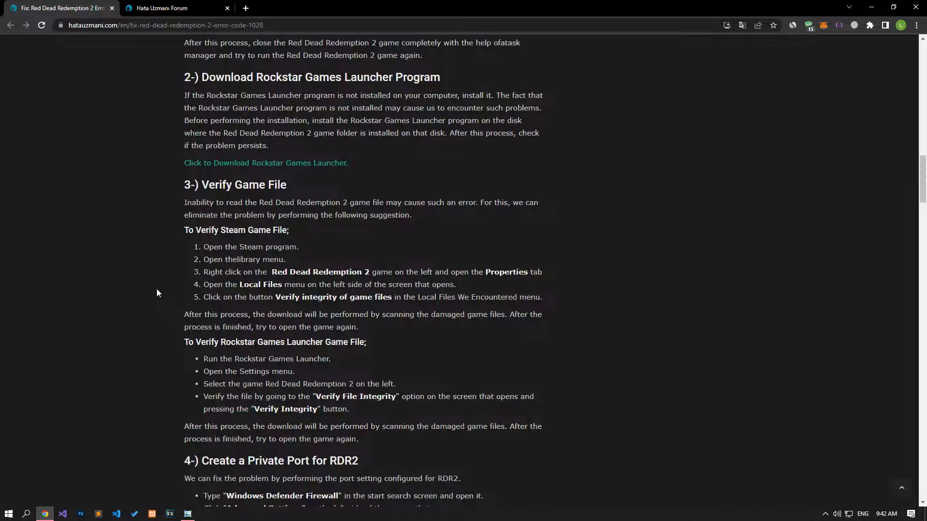
mouse_move(264, 162)
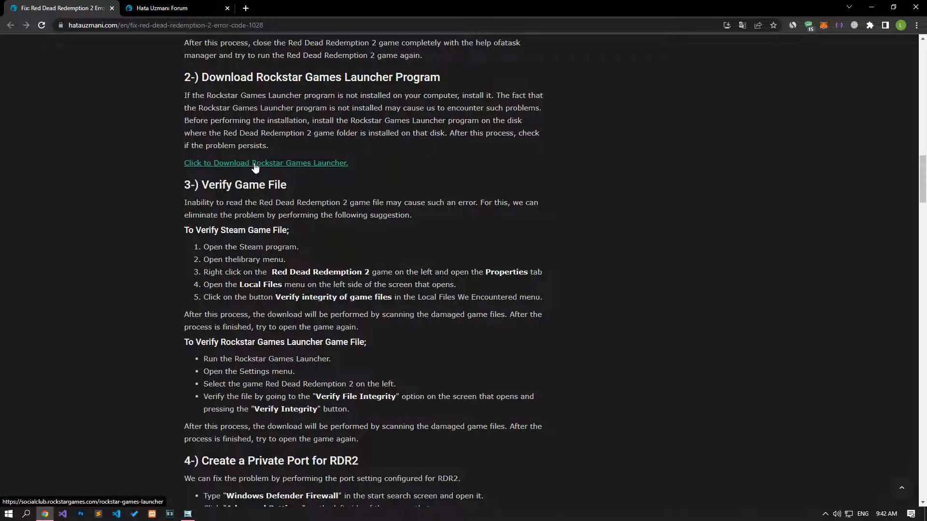
left_click(265, 162)
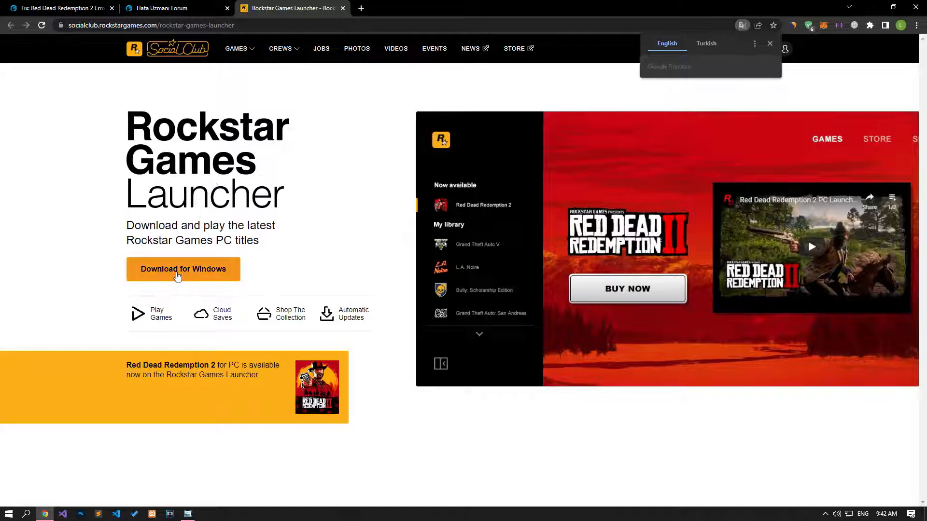
mouse_move(182, 269)
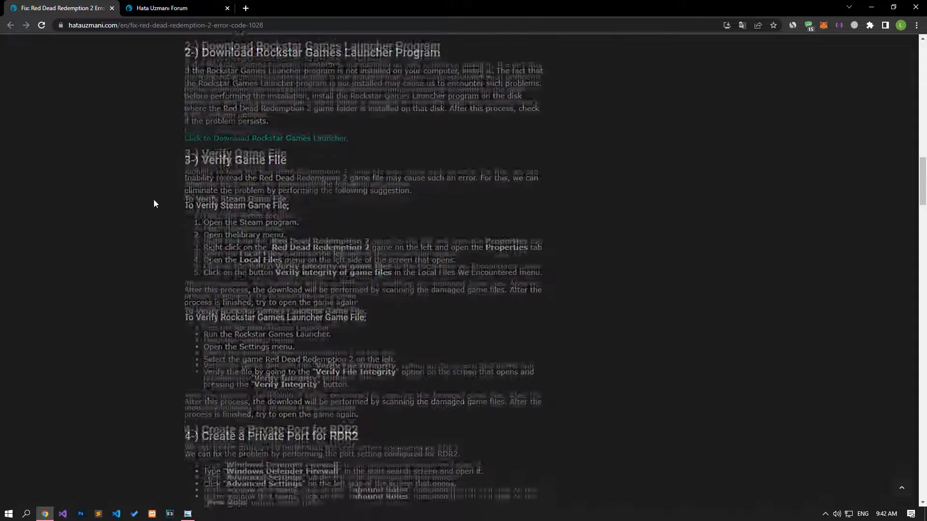
scroll("down", 3)
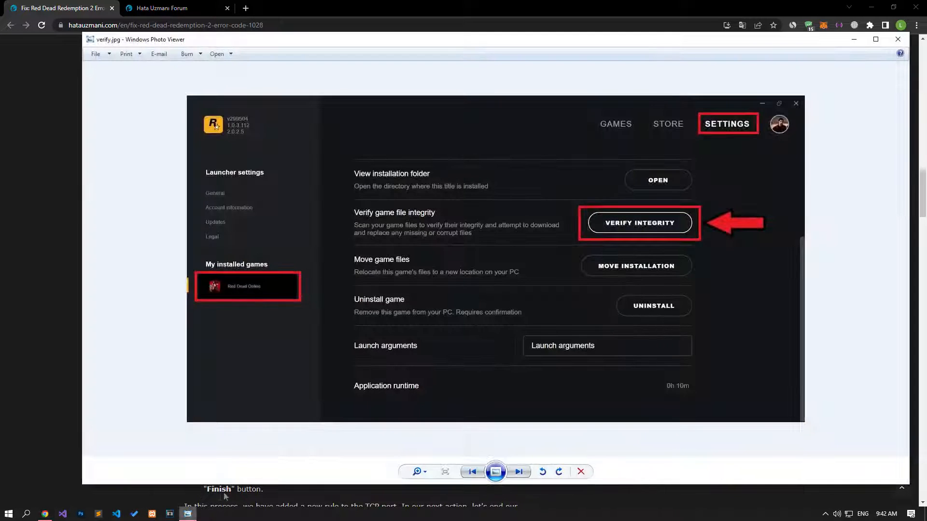
mouse_move(733, 134)
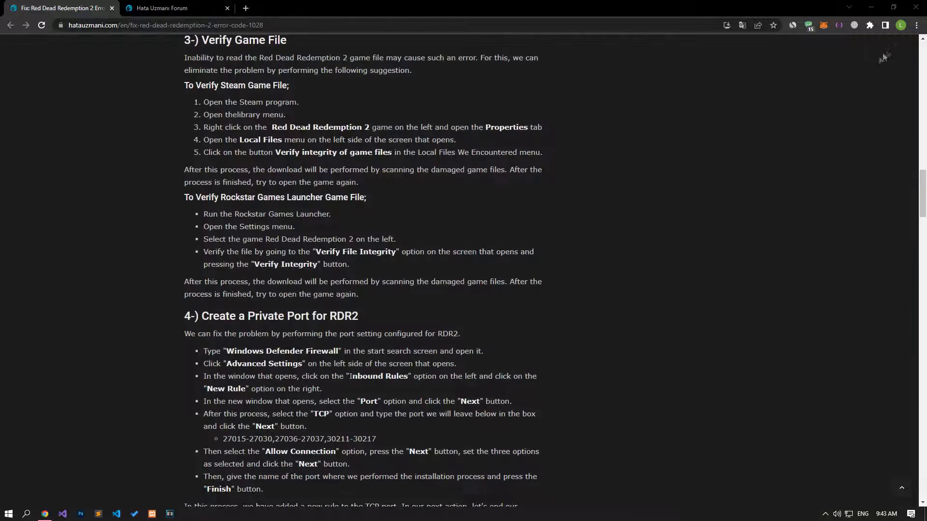
- Scroll the article to section 4, Create a Private Port for RDR2
scroll("down", 3)
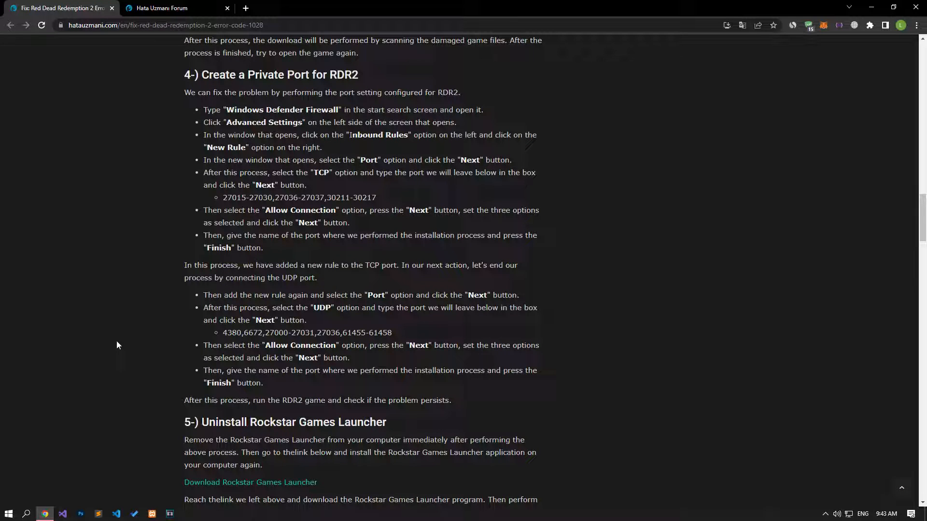
- Search Start for Windows Defender Firewall and go into its Advanced settings
left_click(7, 514)
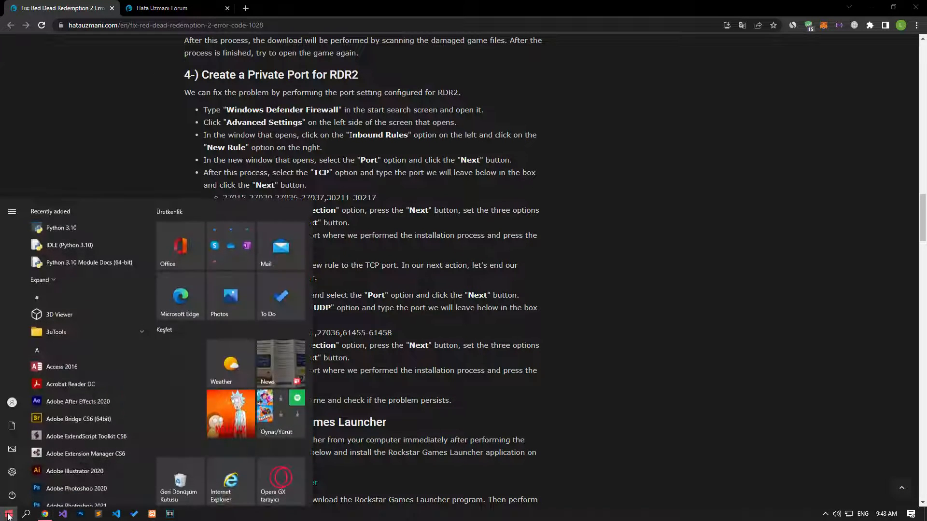
type("win")
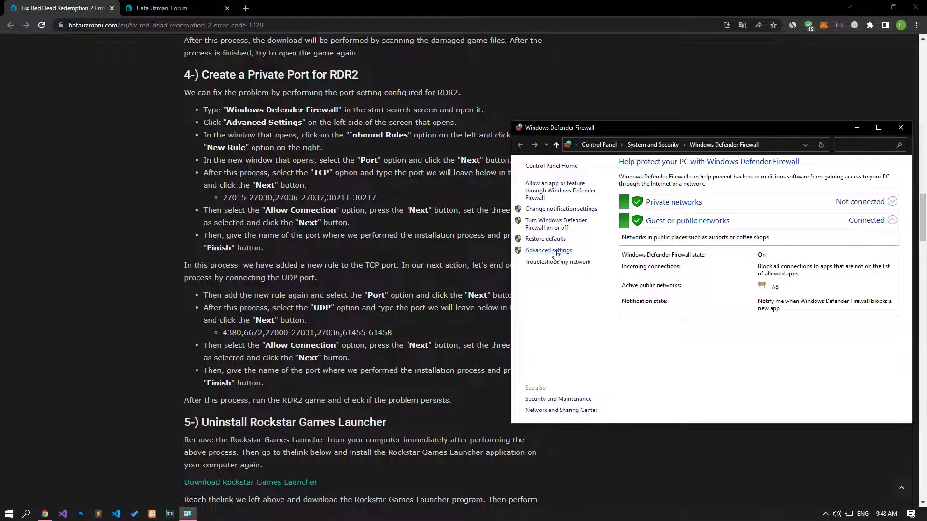
left_click(547, 250)
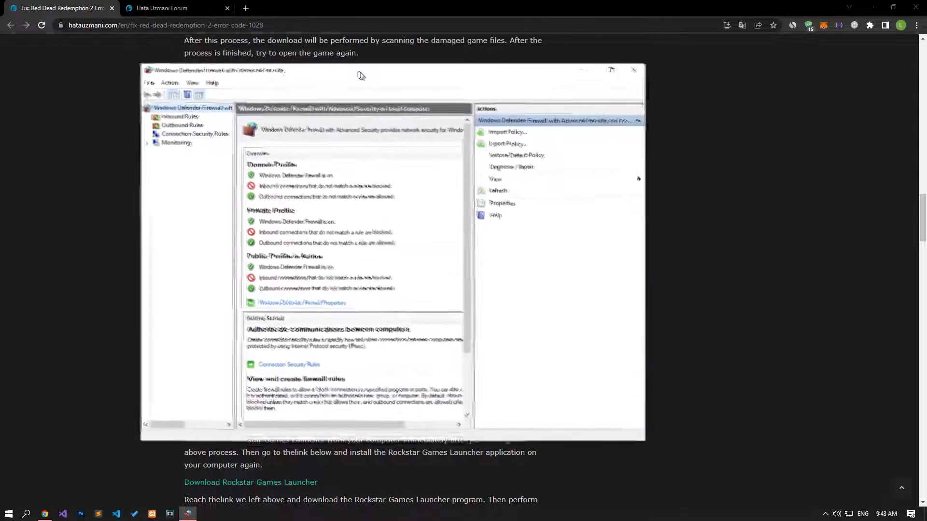
- Begin a new inbound rule from Inbound Rules and copy the article's TCP port ranges
left_click(184, 118)
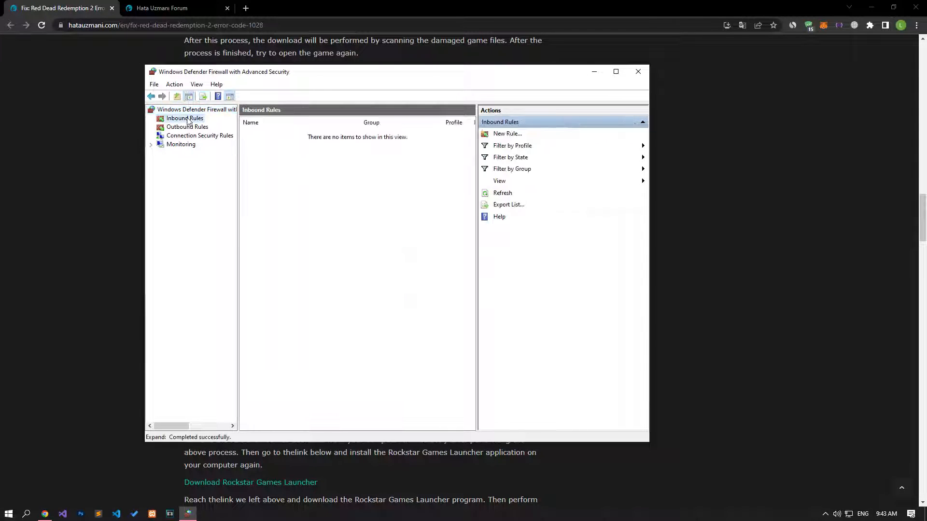
left_click(184, 118)
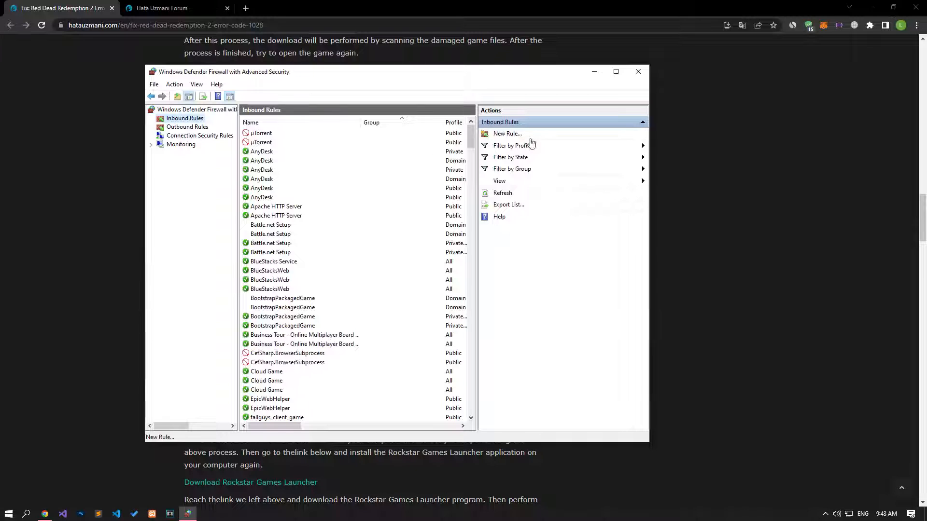
left_click(507, 134)
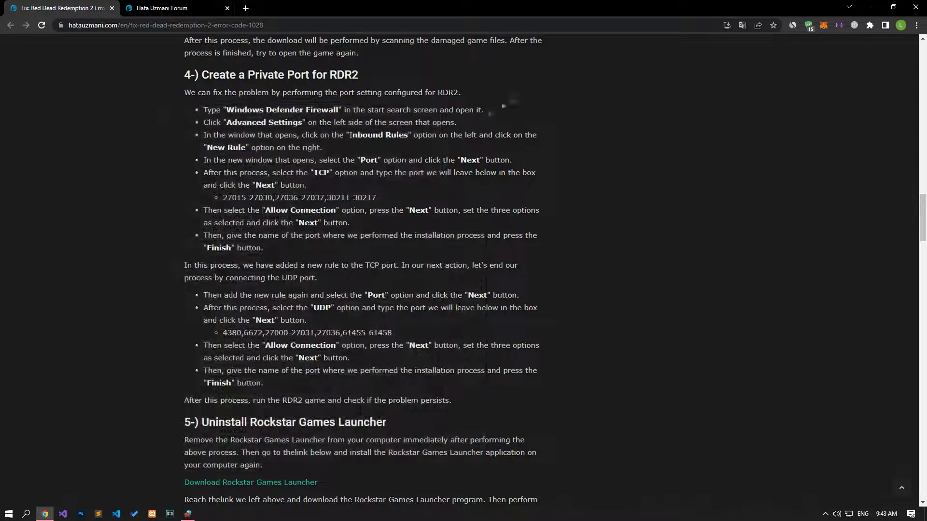
left_click_drag(273, 197, 375, 197)
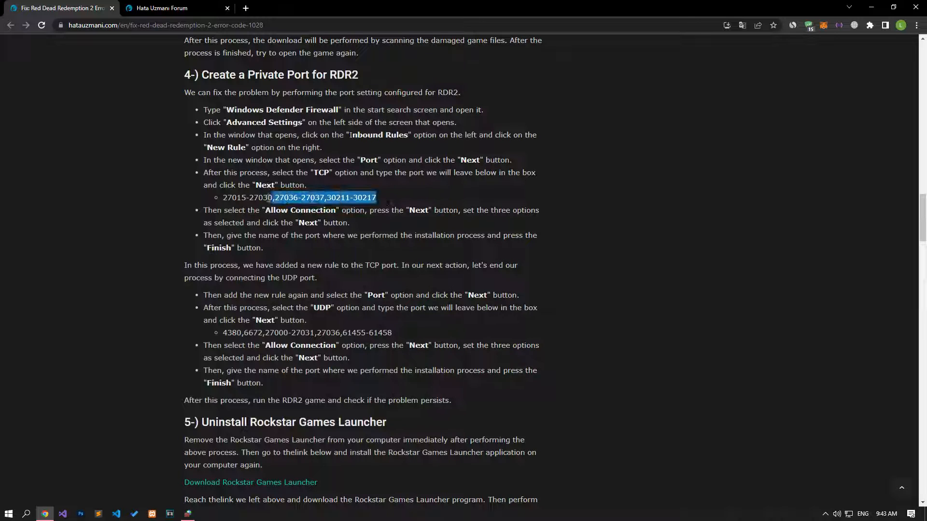
right_click(299, 197)
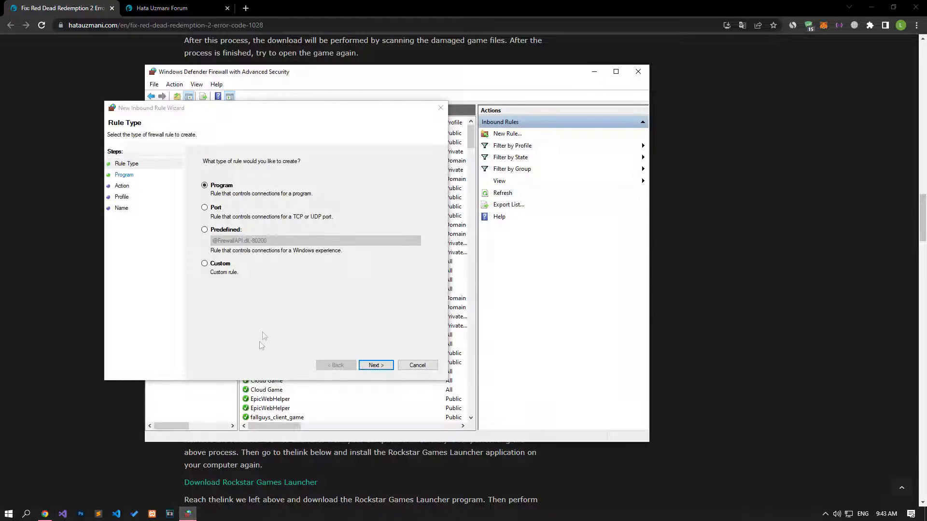
left_click(204, 207)
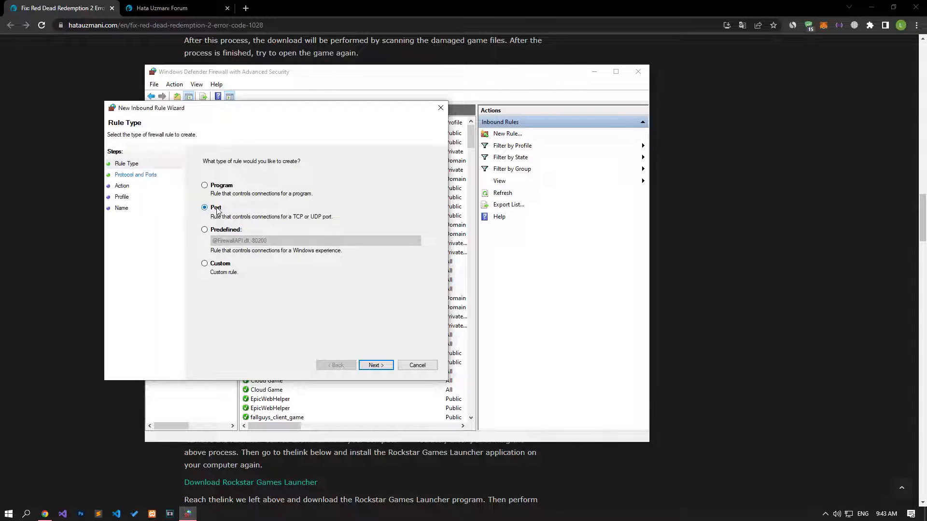
left_click(375, 365)
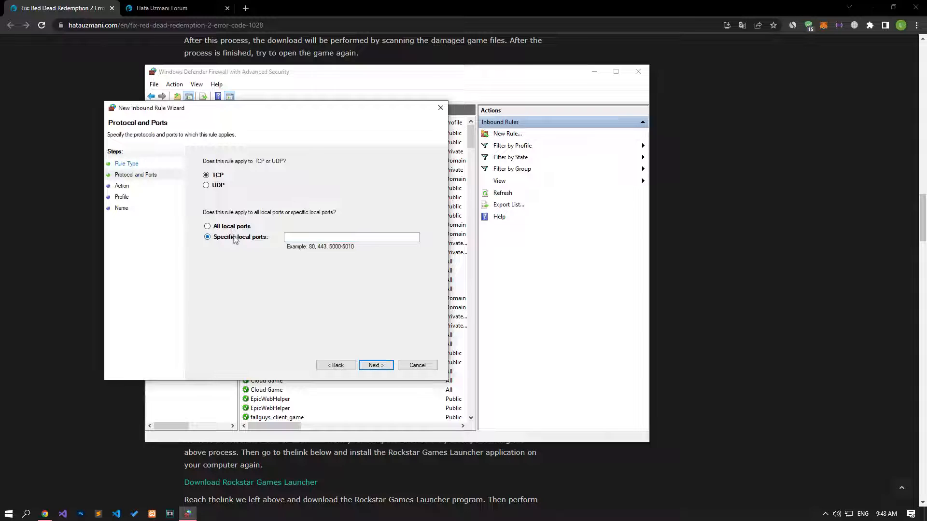
right_click(351, 237)
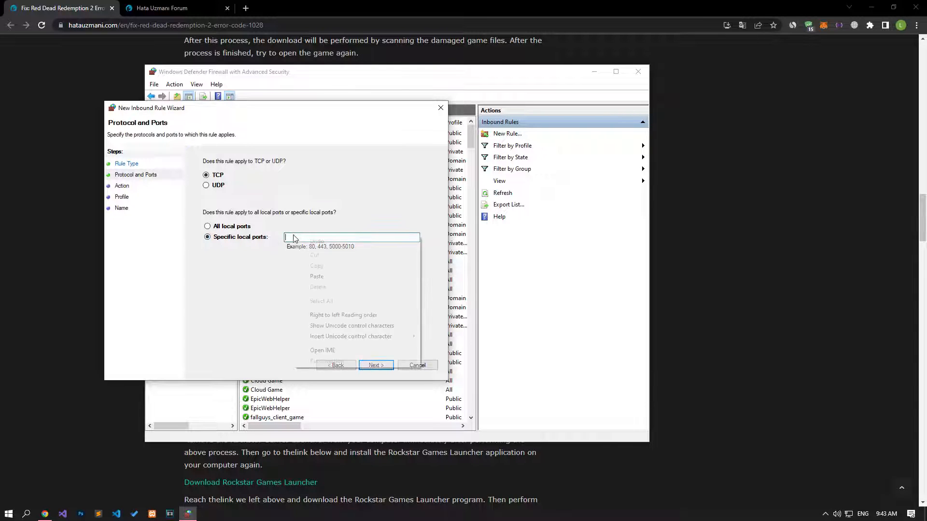
left_click(316, 276)
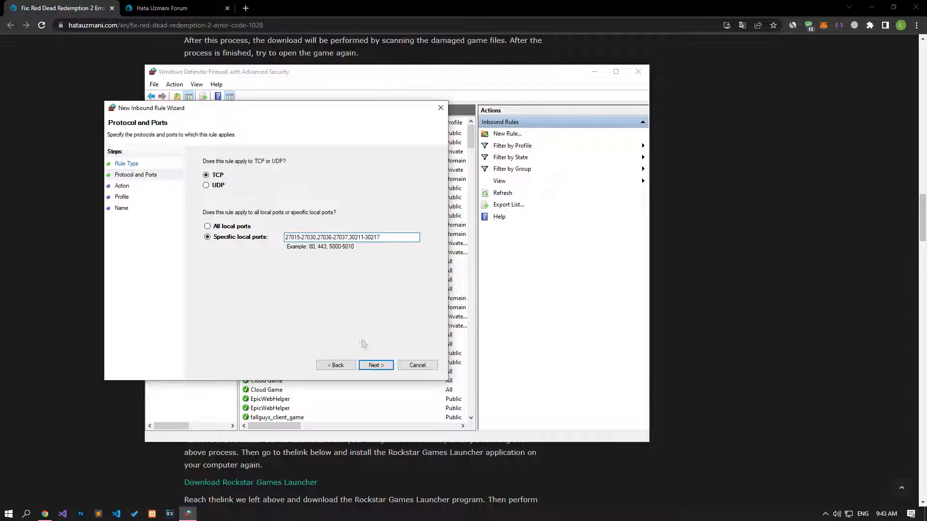
left_click(376, 365)
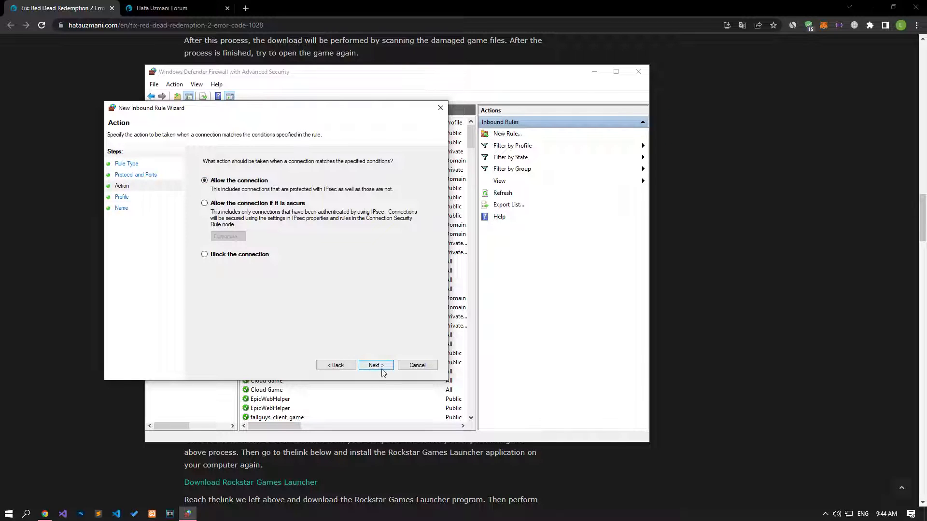
left_click(376, 365)
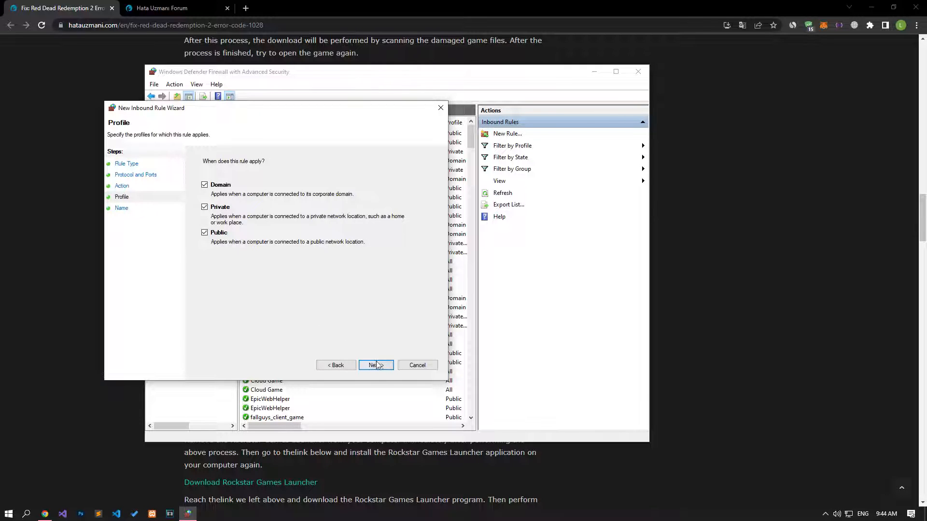
left_click(375, 365)
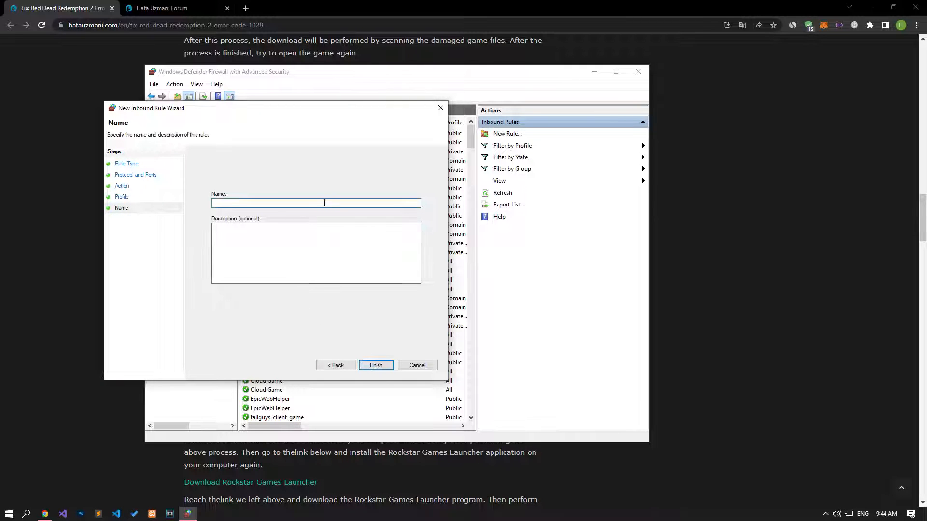
type("RDR 2 TCP")
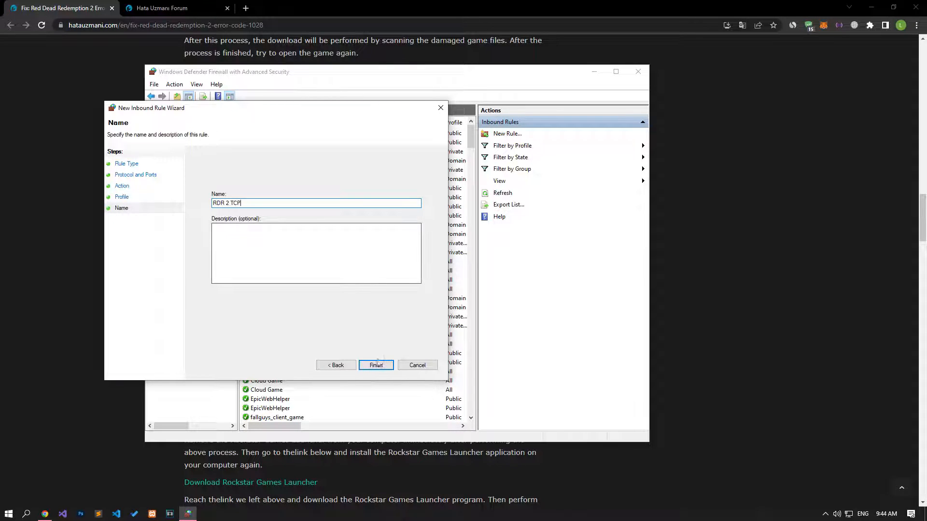
left_click(375, 365)
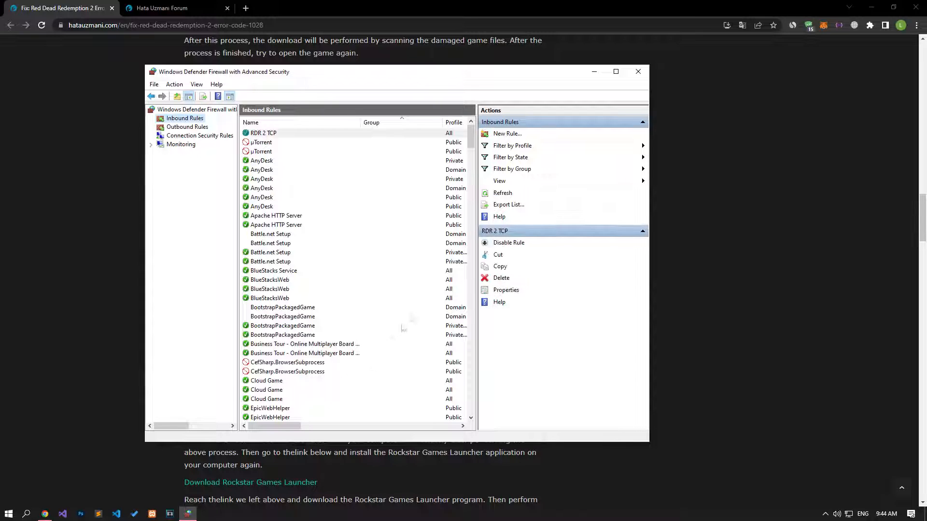
- Begin a second port rule and take the UDP port list from the article
left_click(507, 133)
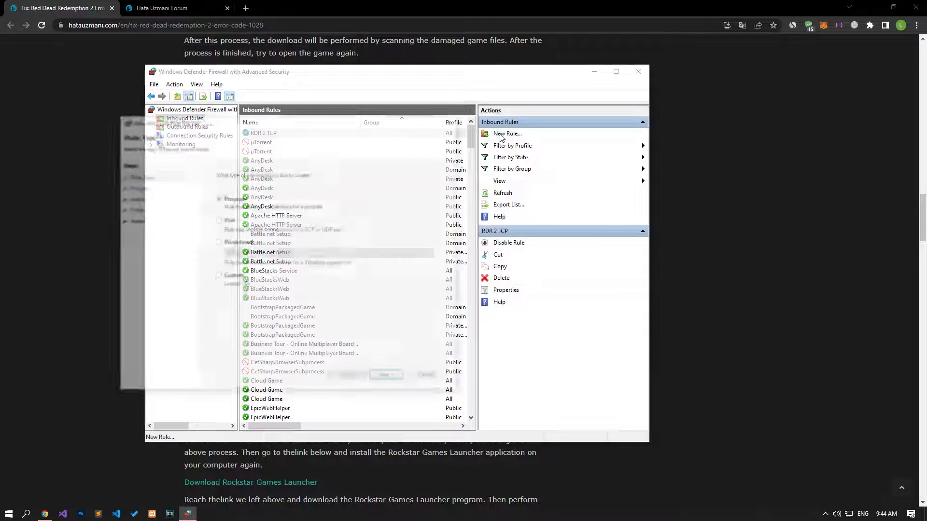
left_click(507, 133)
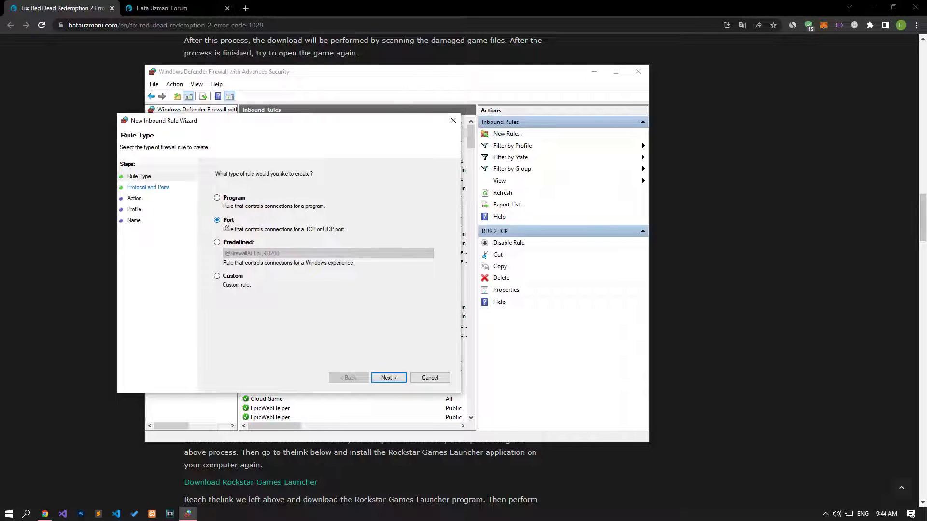
left_click(388, 377)
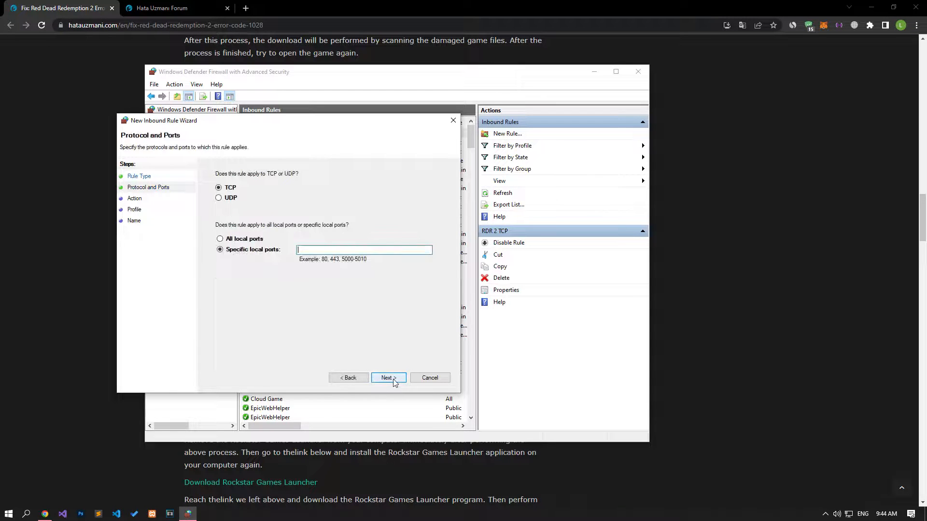
left_click(219, 197)
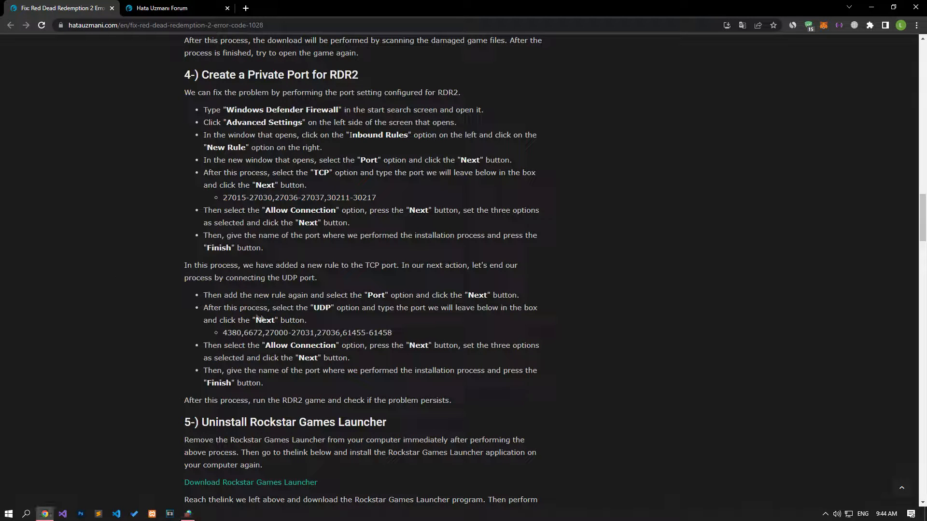
left_click_drag(226, 332, 391, 332)
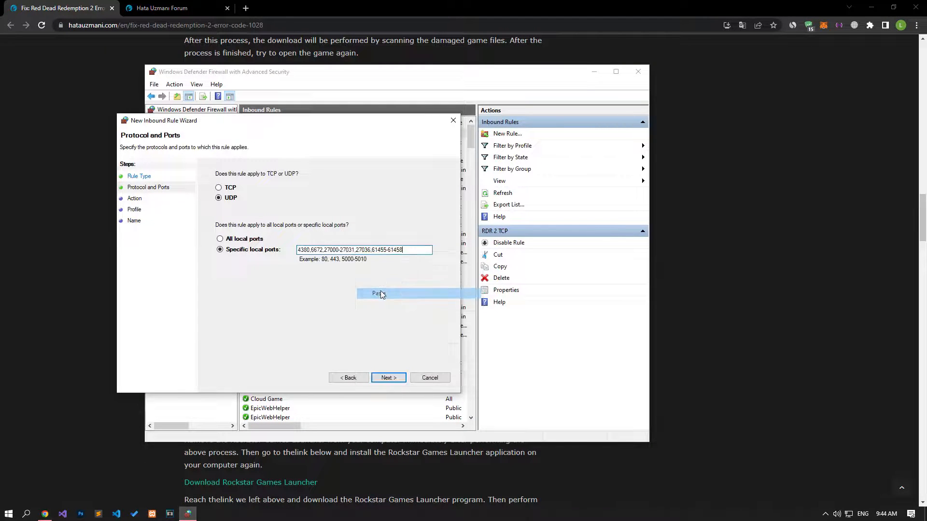
left_click(388, 377)
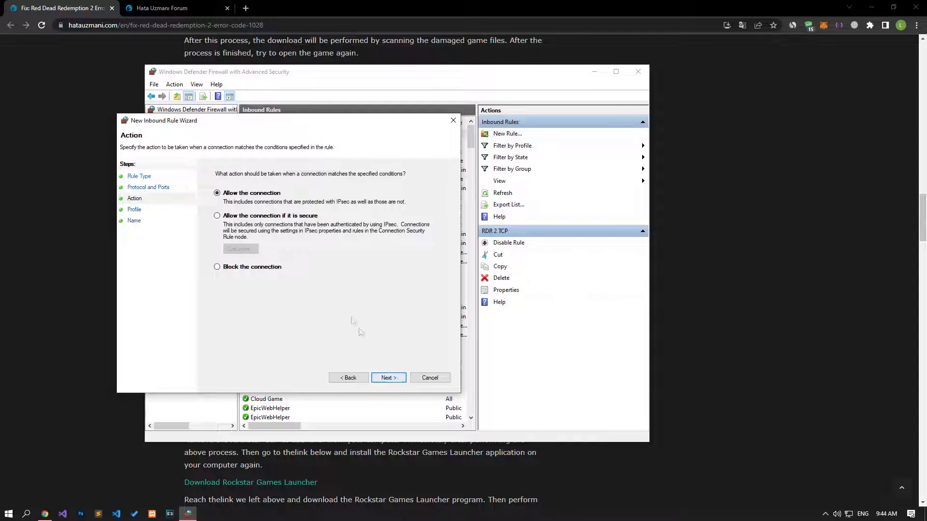
mouse_move(367, 360)
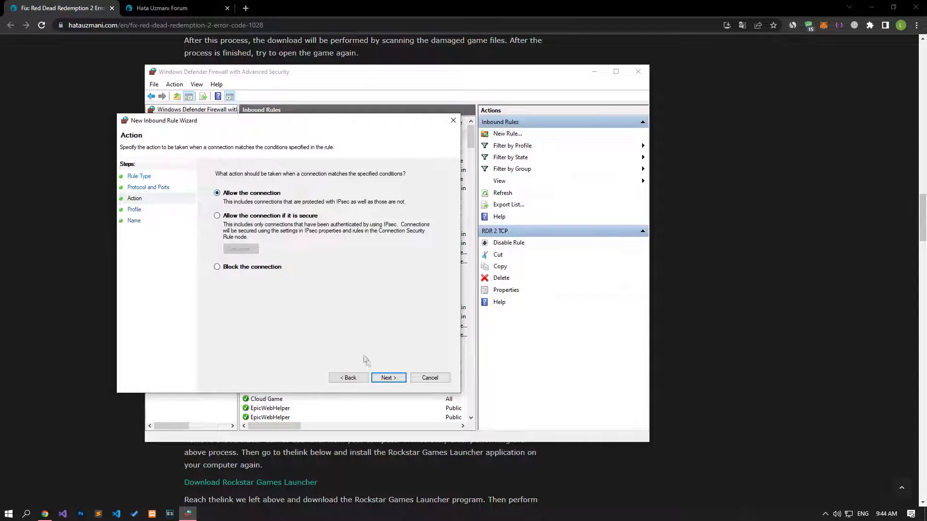
- Allow the connection on Domain, Private and Public profiles and finish it as RDR 2 UDP
left_click(388, 377)
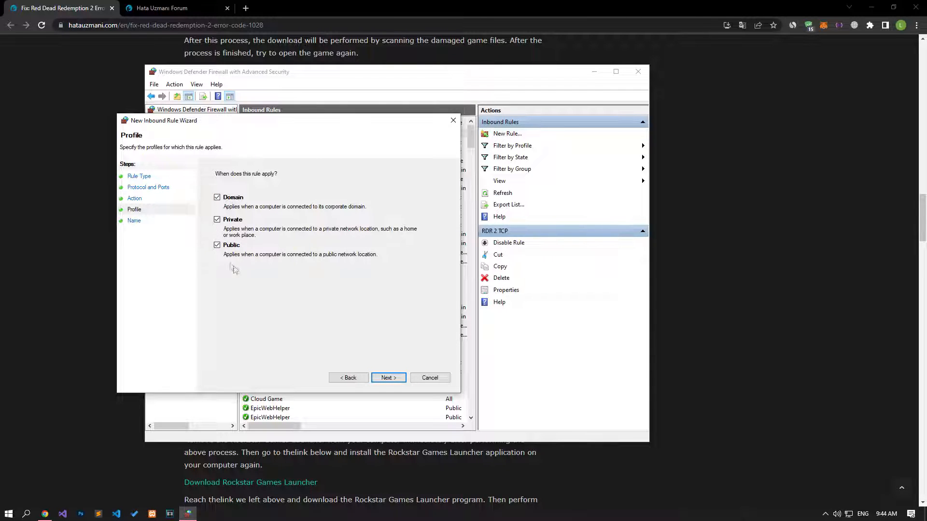
left_click(388, 377)
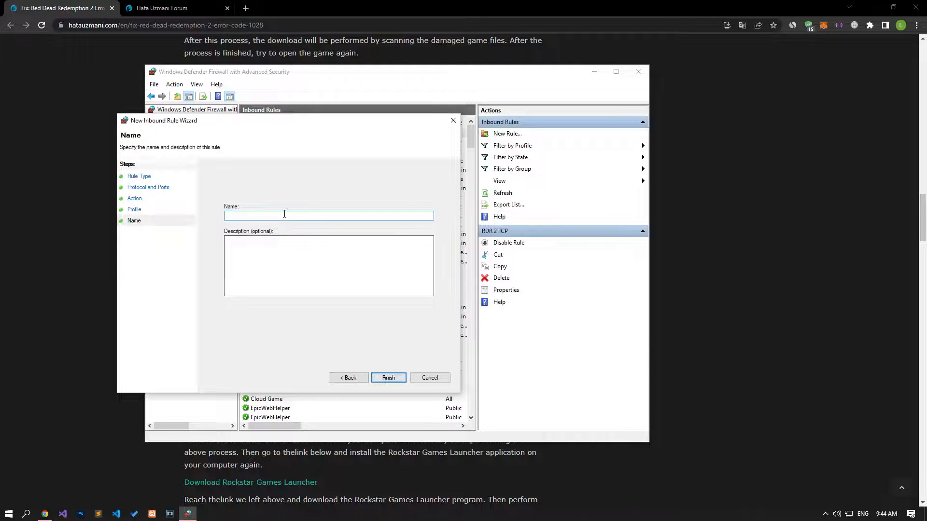
type("R")
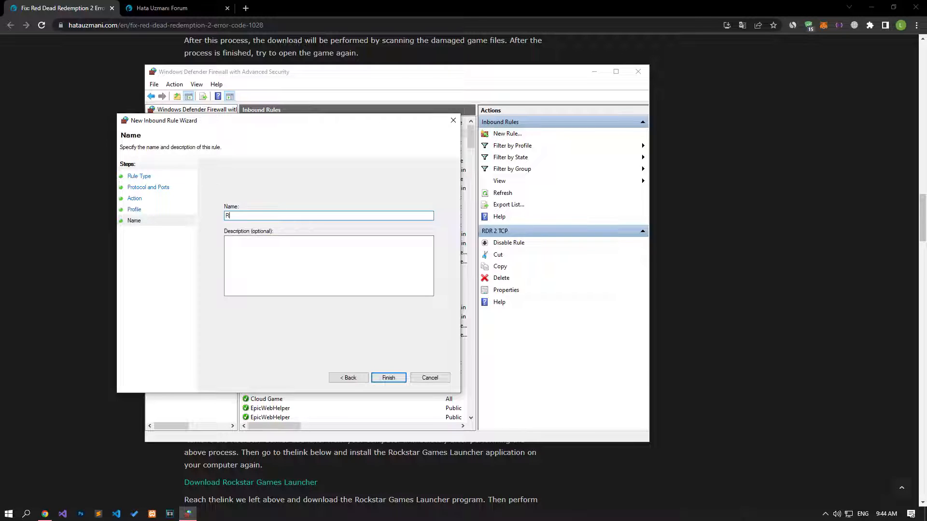
type("DR 2 UDP")
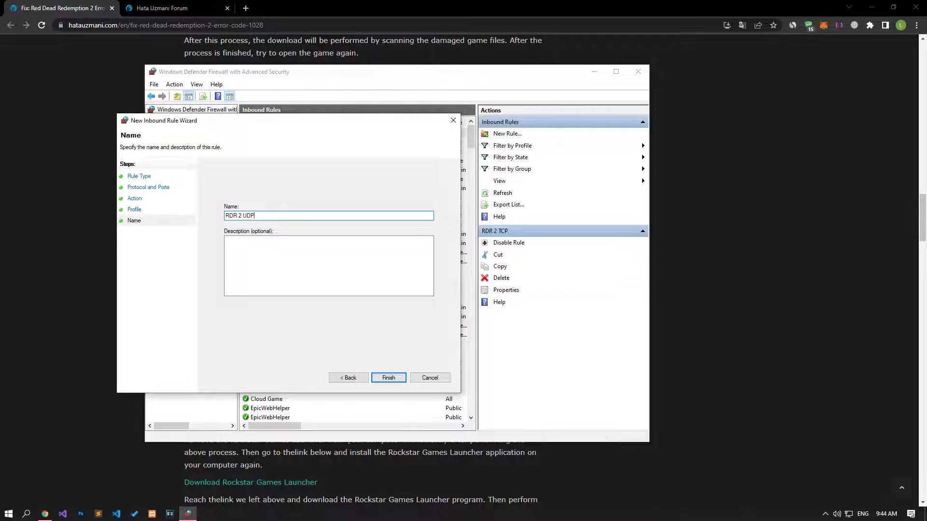
left_click(388, 378)
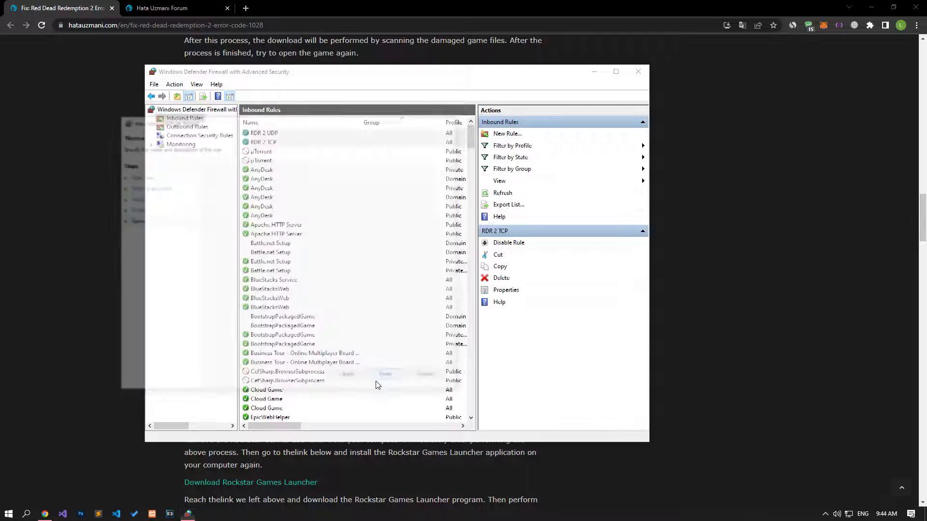
- Search Start for Rockstar Games Launcher and bring up its app options, including Uninstall
left_click(263, 142)
type("Rockst")
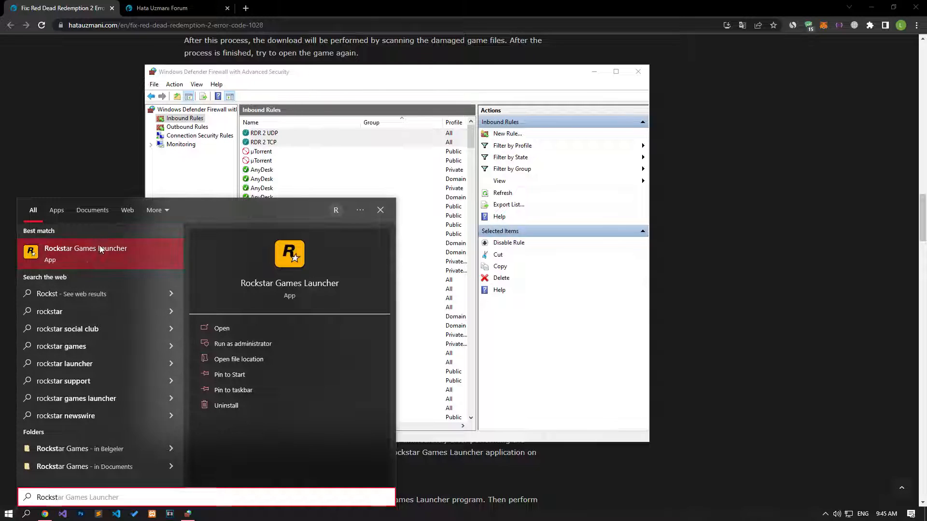
right_click(86, 252)
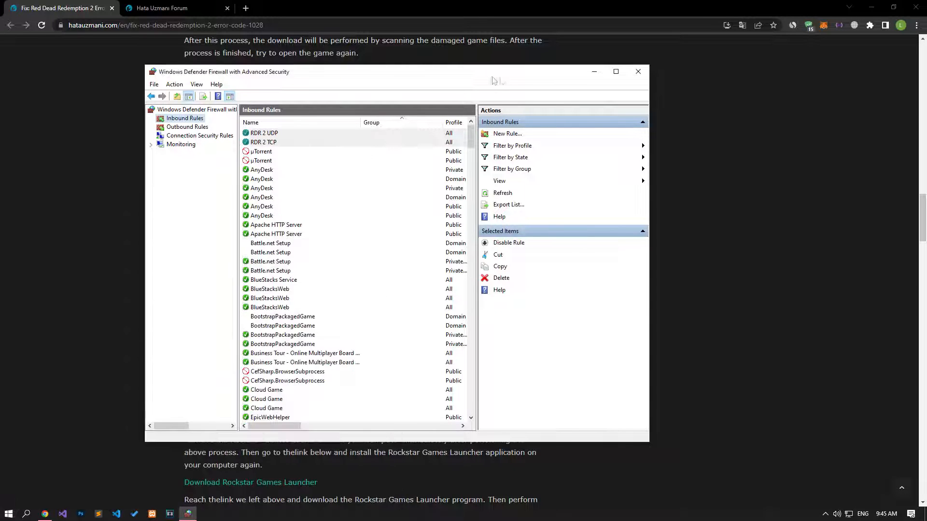
left_click(637, 72)
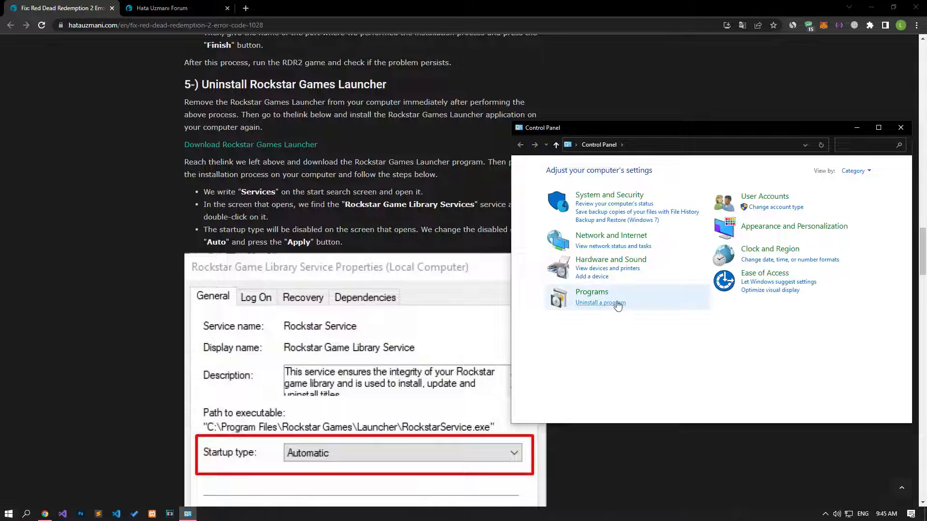
- Check Uninstall a program in Control Panel, then visit the launcher download page for Windows
left_click(600, 303)
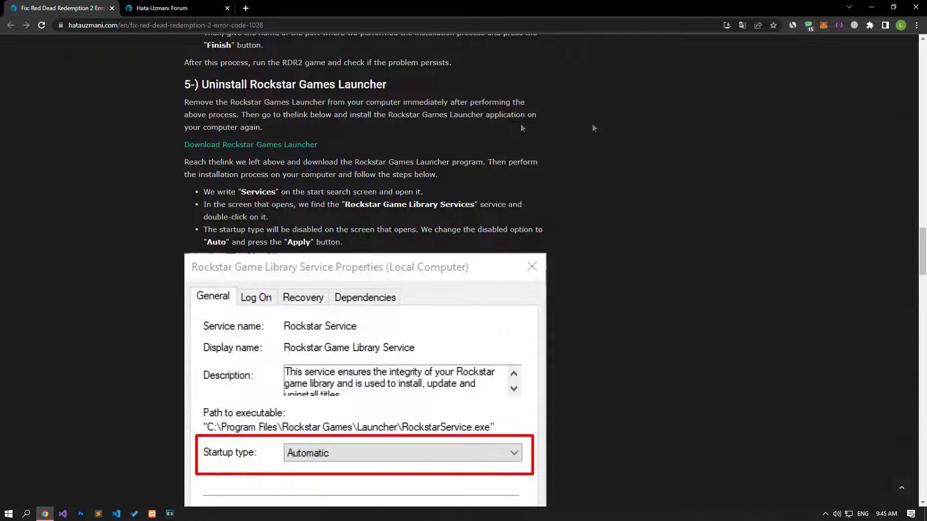
left_click(250, 144)
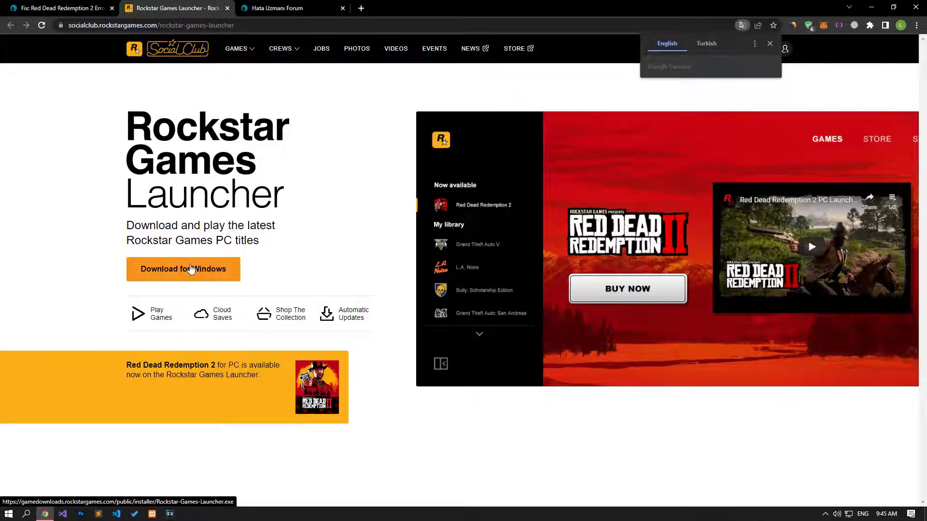
left_click(59, 7)
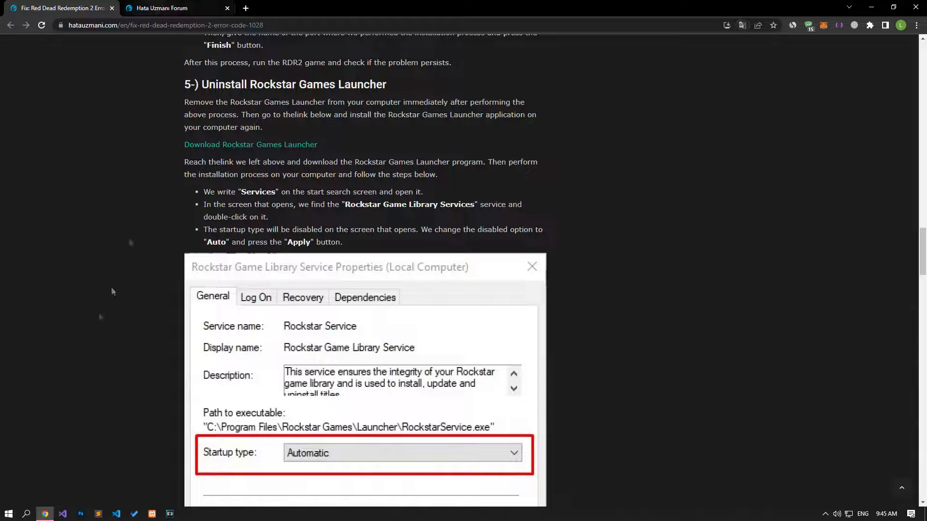
mouse_move(98, 323)
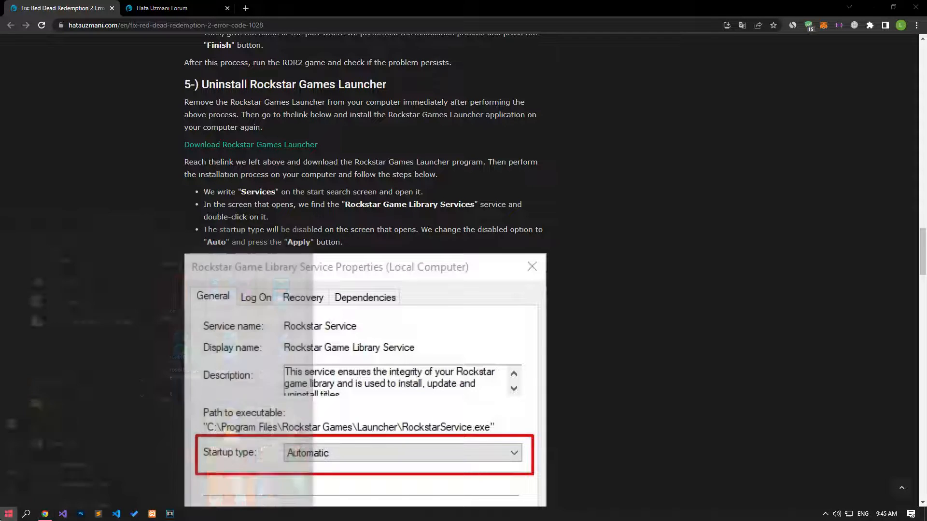
- Find Services from Start and bring up the Rockstar Game Library Service properties
type("services")
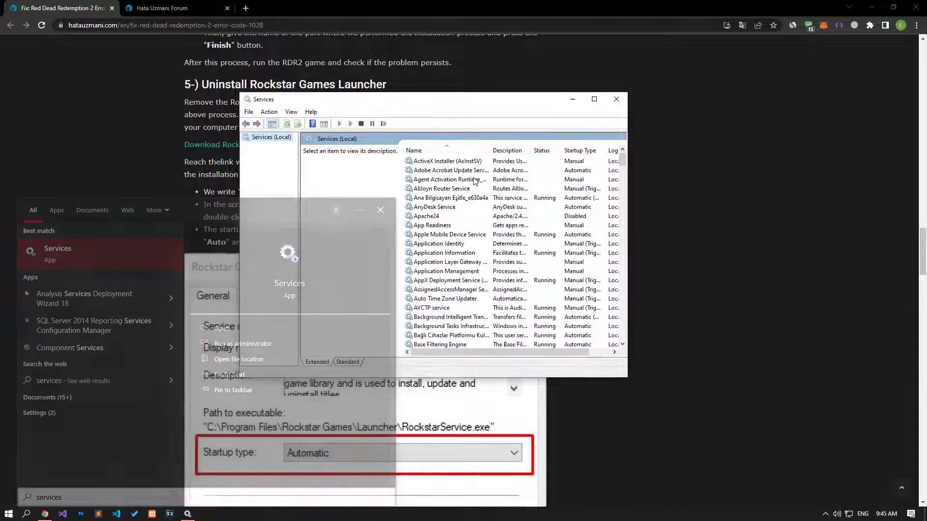
left_click(449, 179)
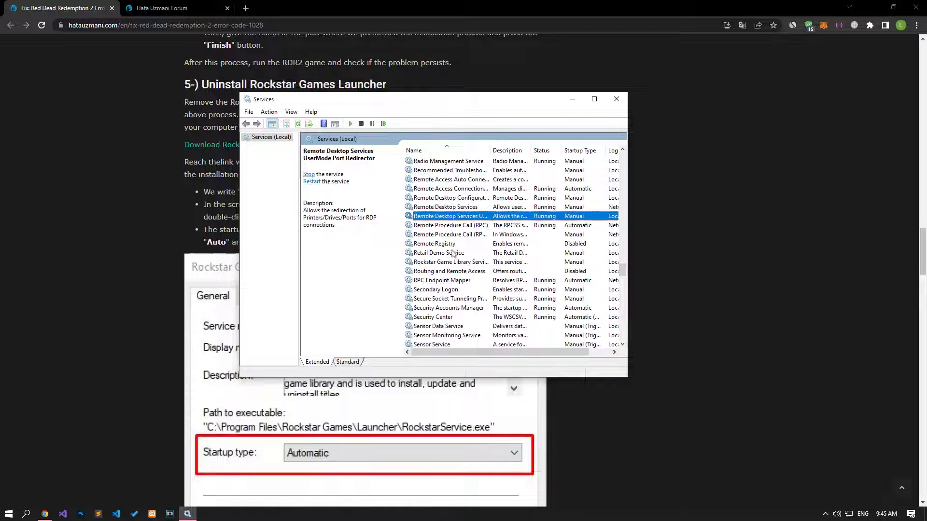
left_click(449, 261)
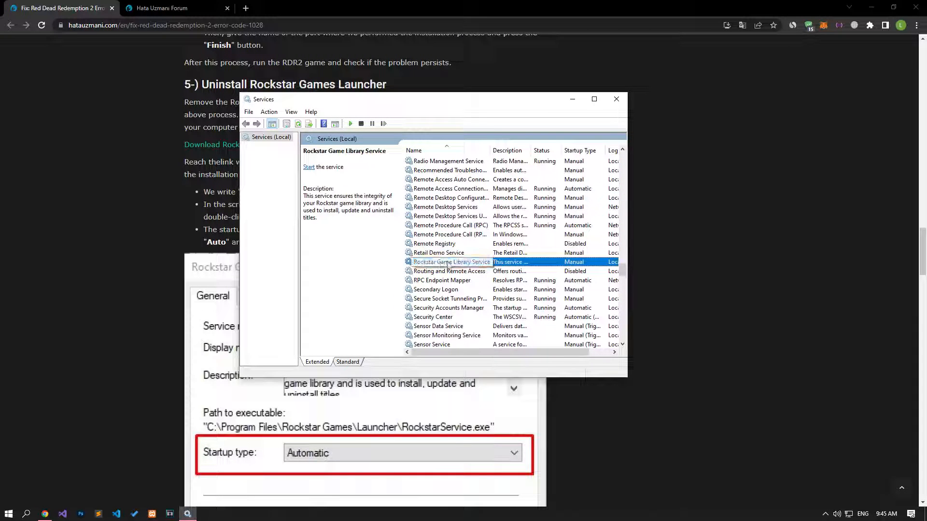
double_click(452, 262)
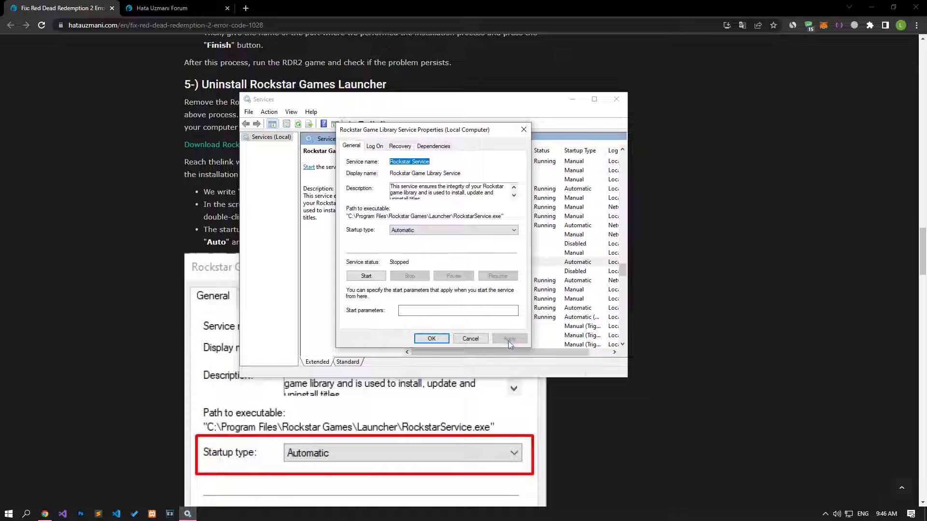
- Set the Rockstar Game Library Service to Automatic startup, start it and confirm
left_click(366, 277)
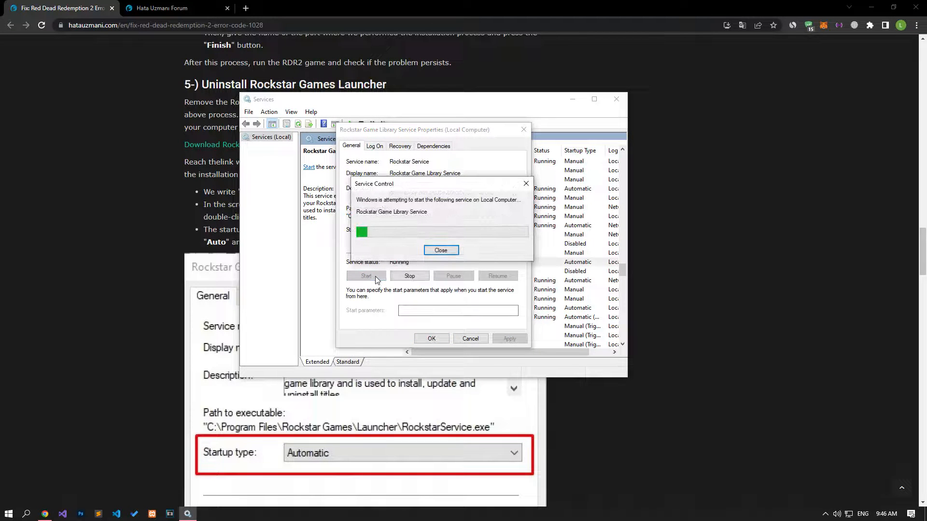
left_click(440, 250)
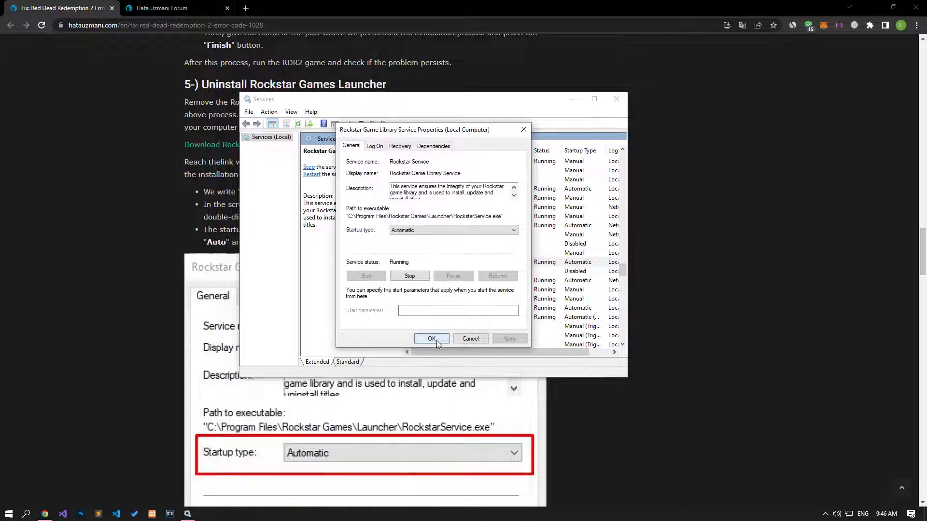
left_click(430, 338)
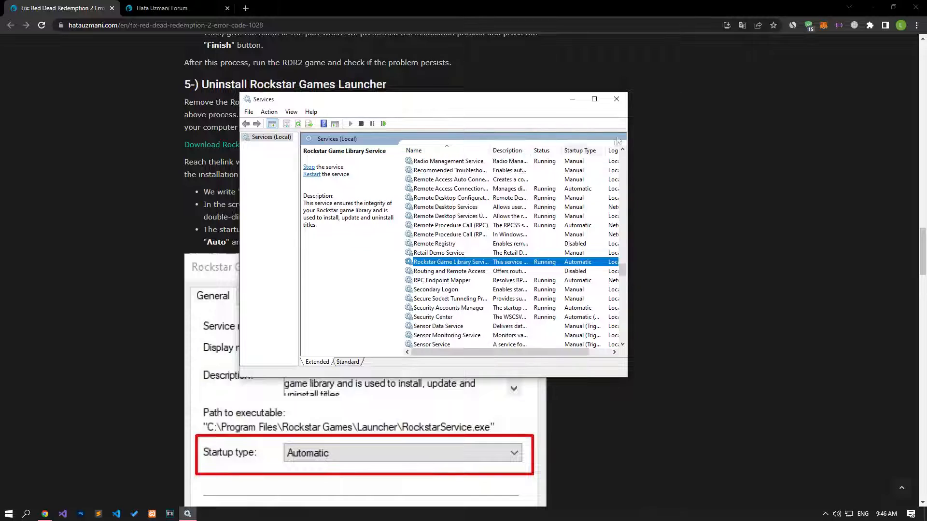
left_click(616, 98)
type("cmd")
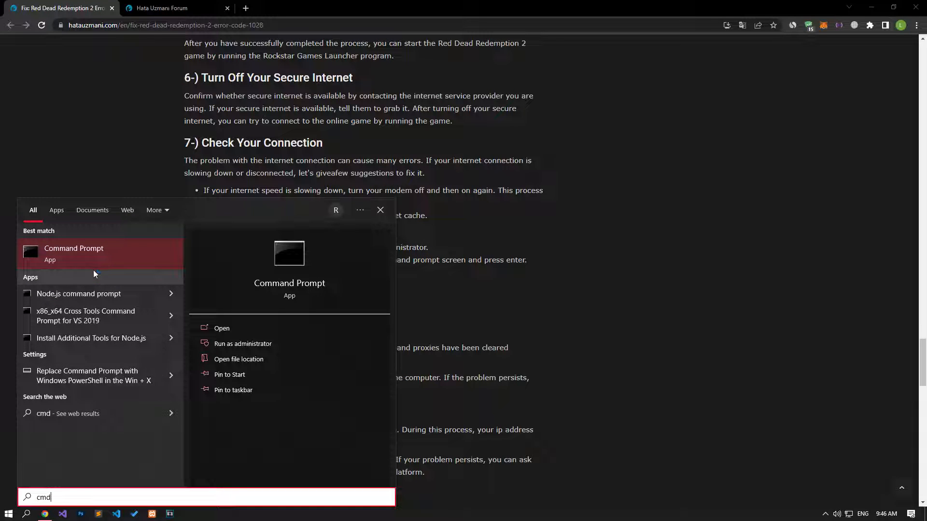
- Review the DNS cache and modem fixes, then begin a new thread on the Hata Uzmani Forum
left_click(241, 343)
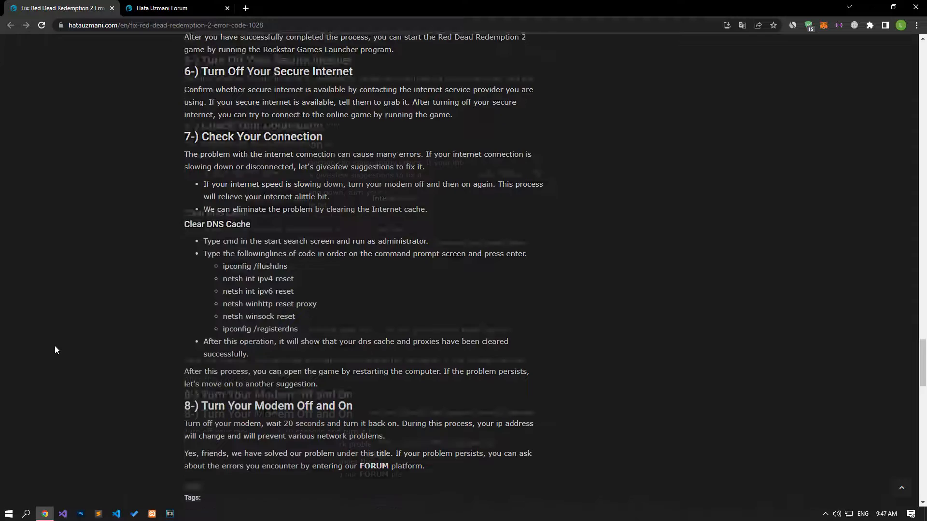
scroll("down", 3)
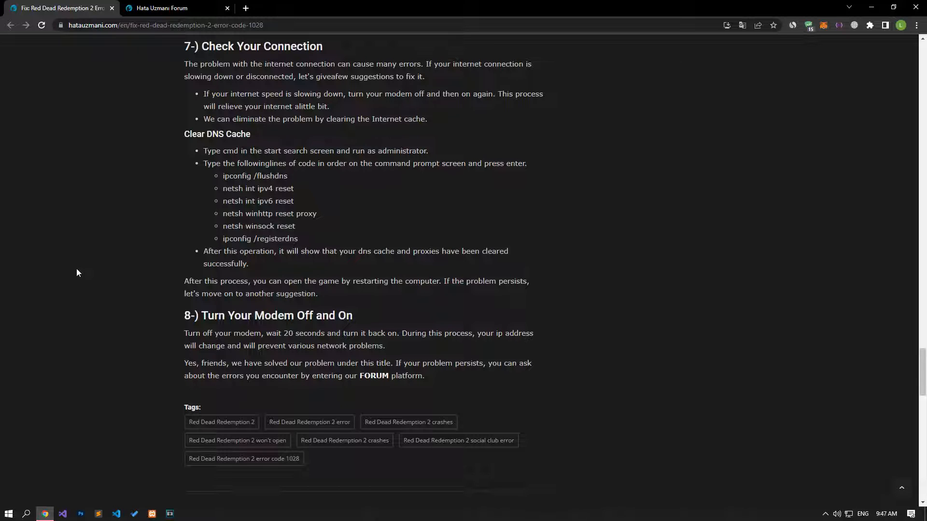
mouse_move(88, 277)
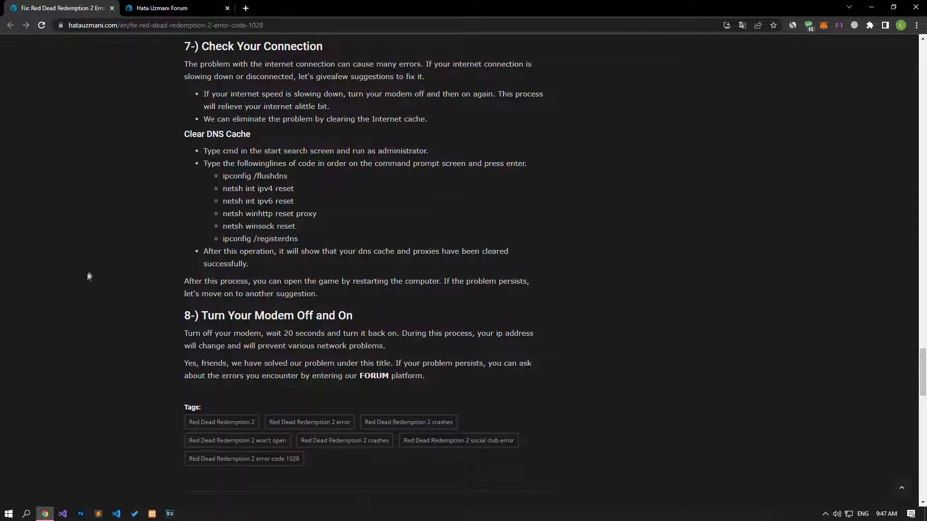
left_click(172, 8)
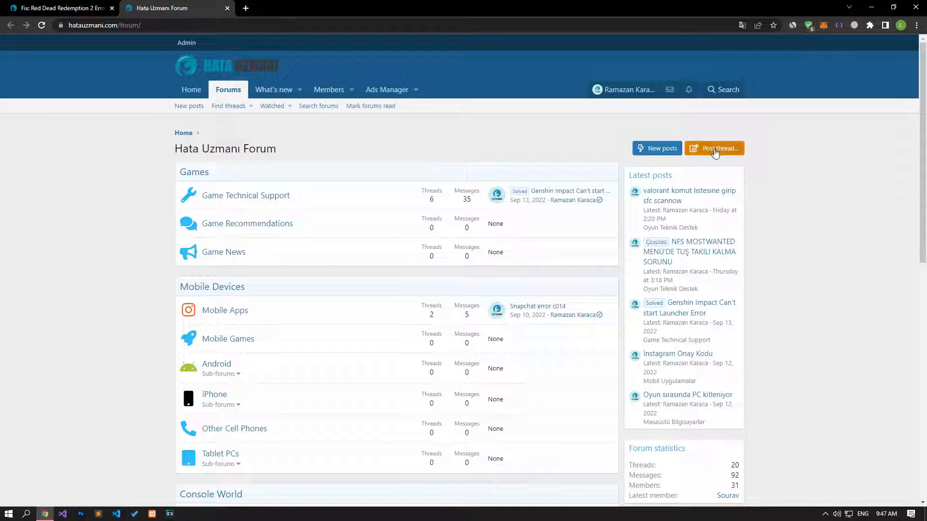
left_click(715, 149)
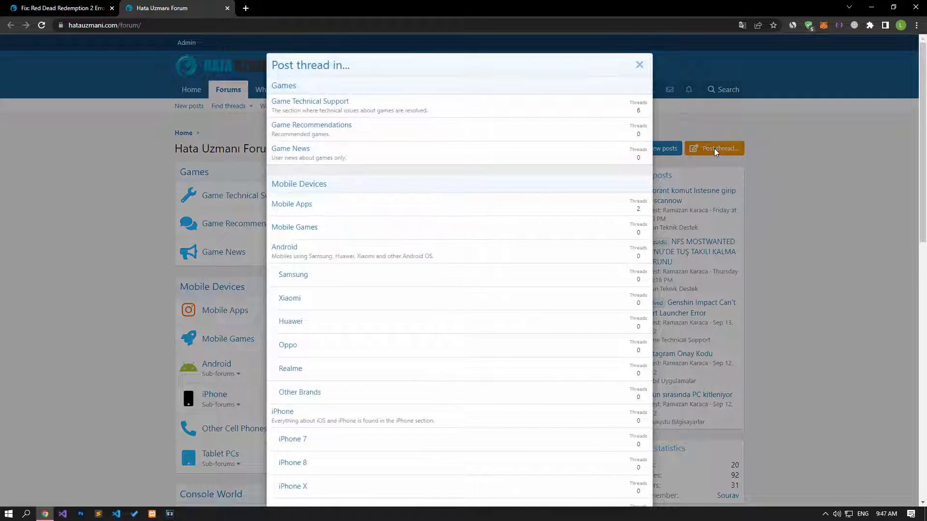